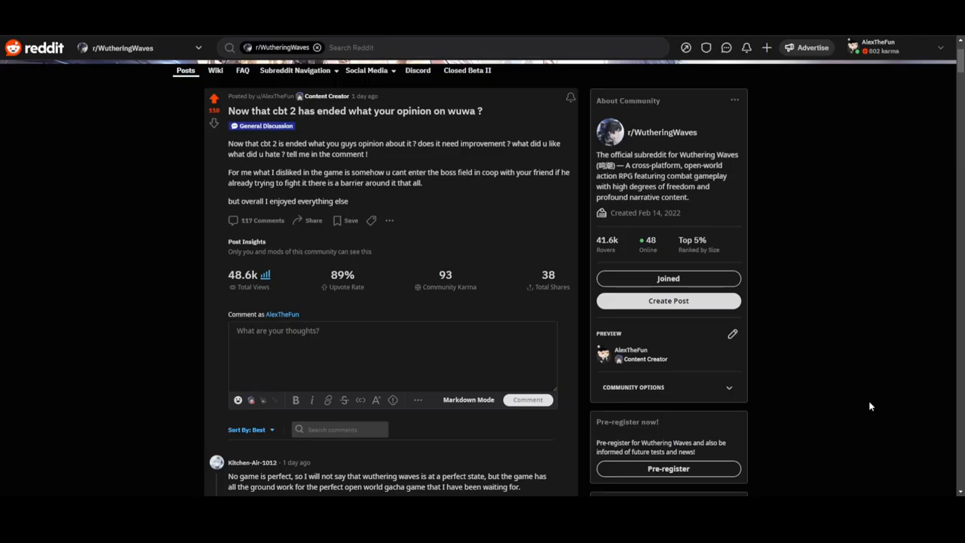
mouse_move(860, 385)
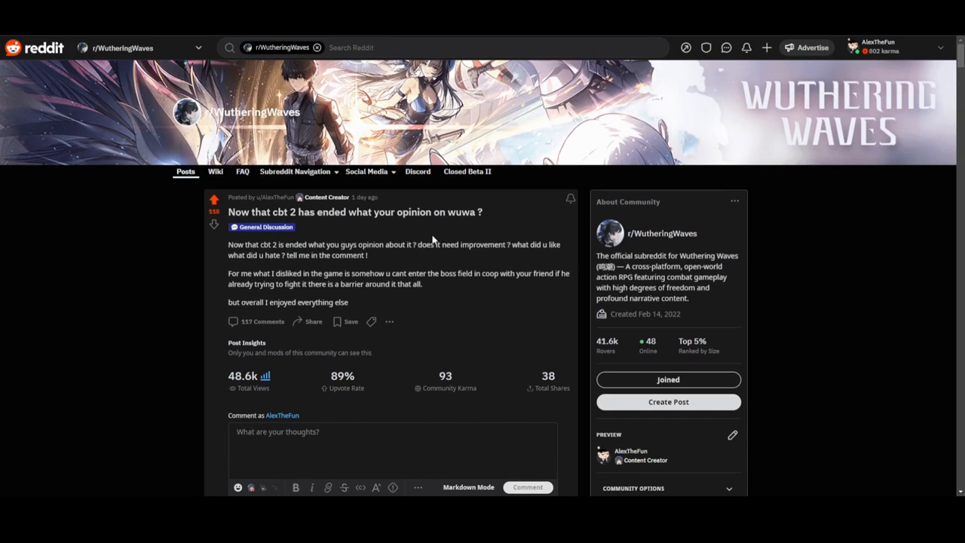
Step: Scroll down until the top comment about echo leveling, mob density and generic menus is fully visible
scroll(down, 3)
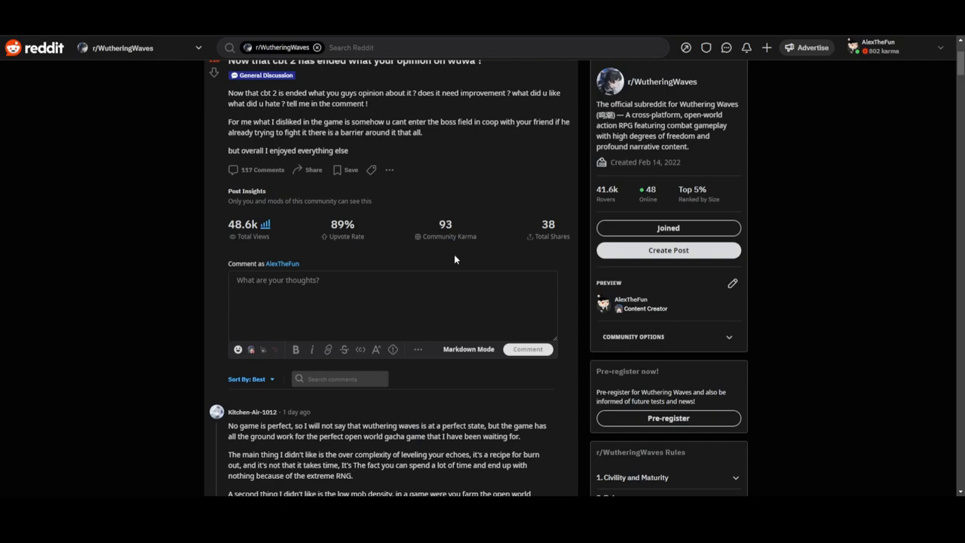
mouse_move(326, 74)
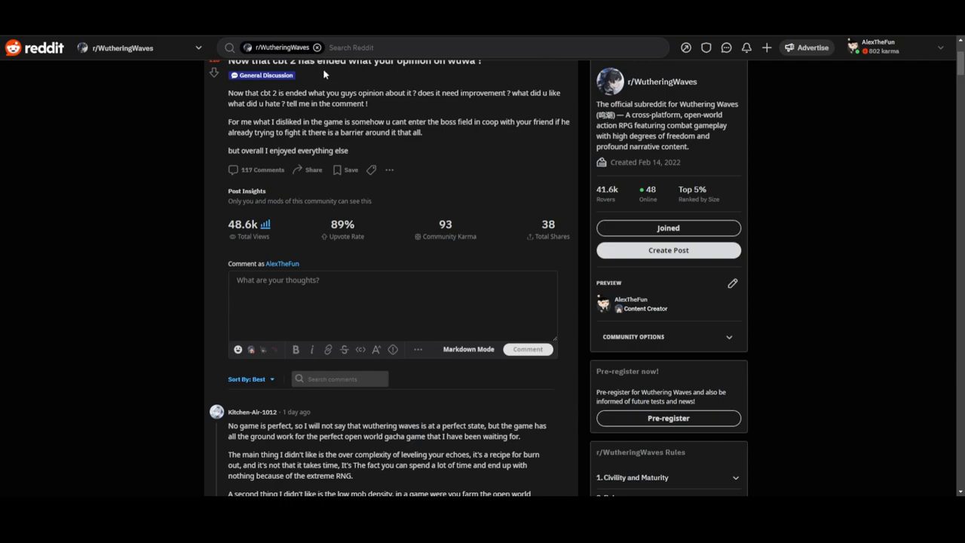
scroll(down, 3)
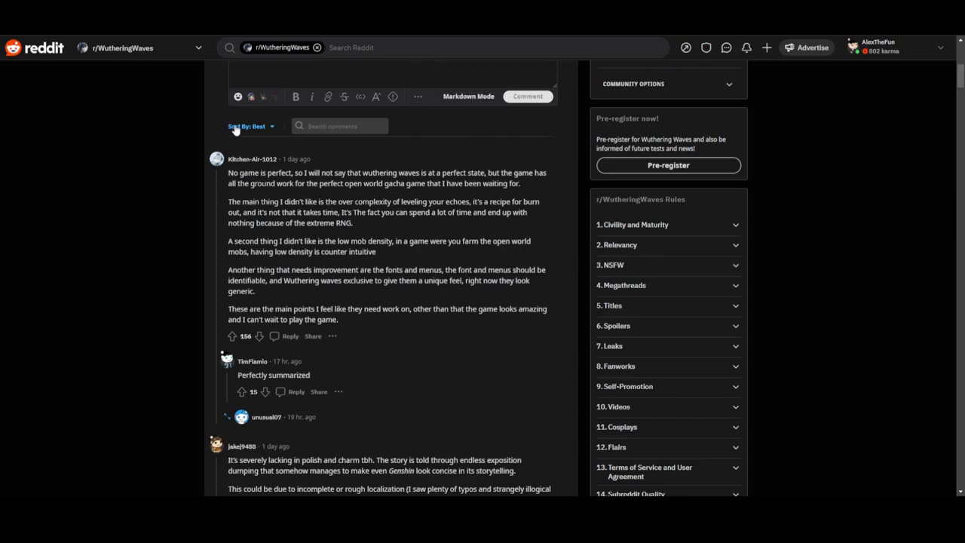
mouse_move(307, 185)
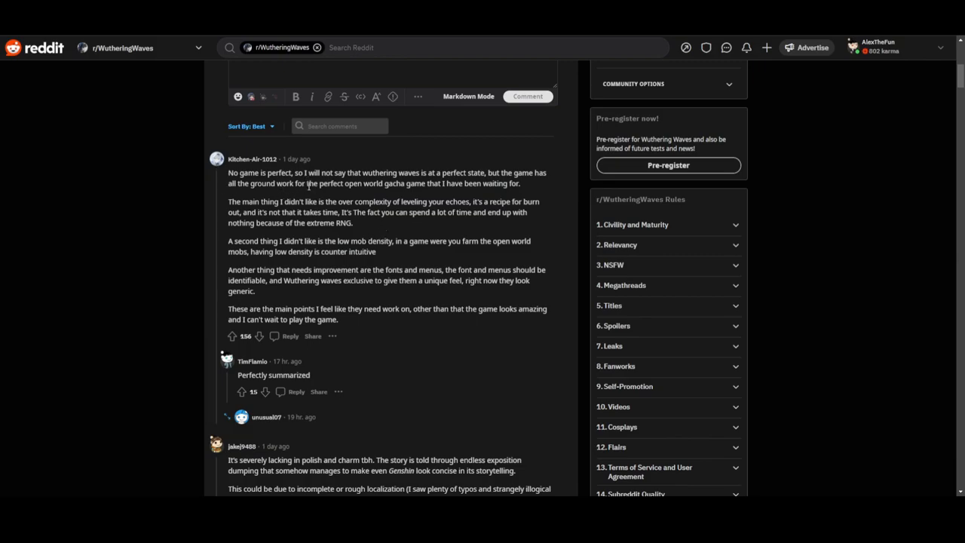
mouse_move(399, 187)
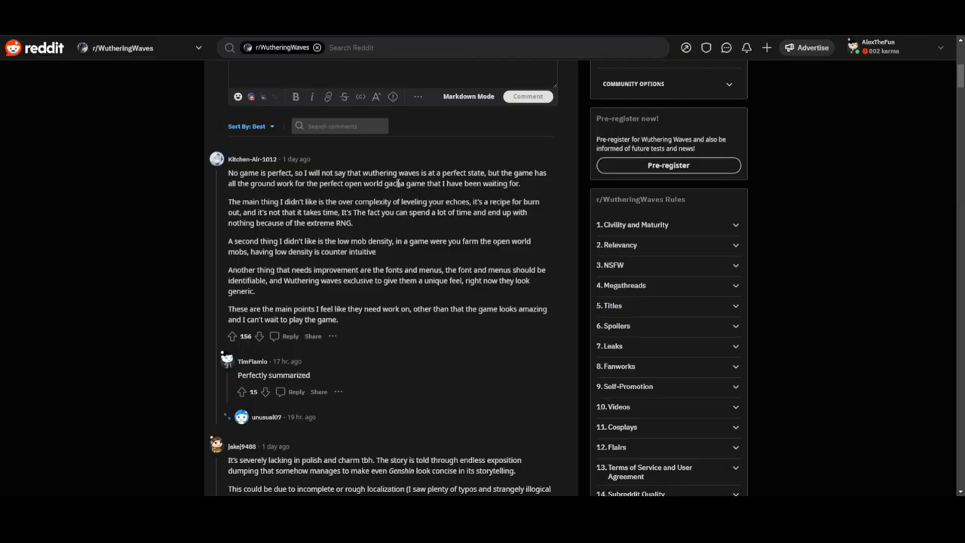
scroll(down, 3)
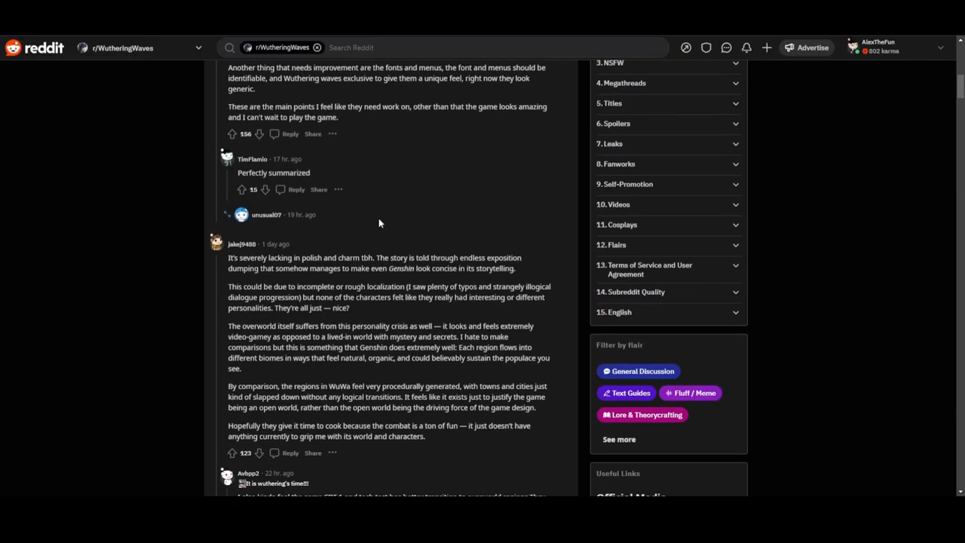
scroll(down, 3)
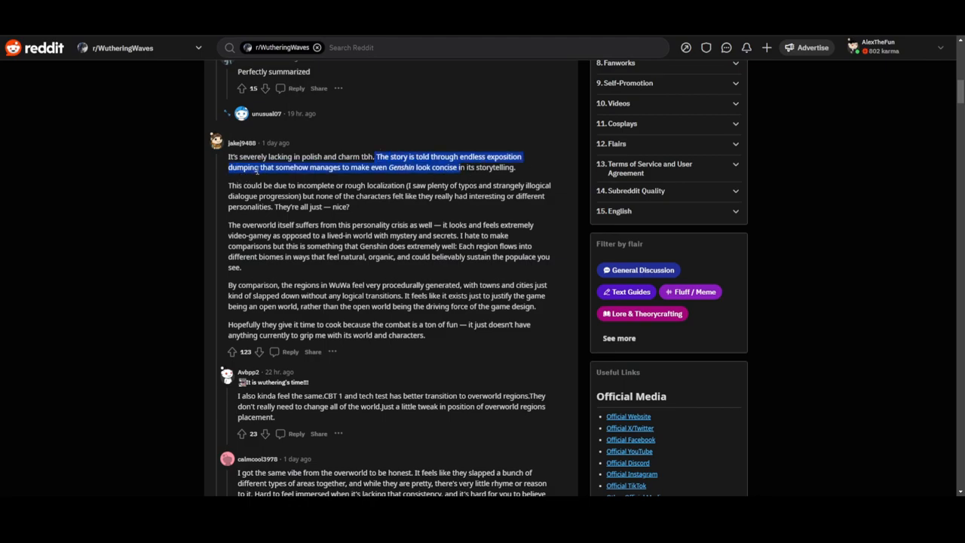
click(298, 167)
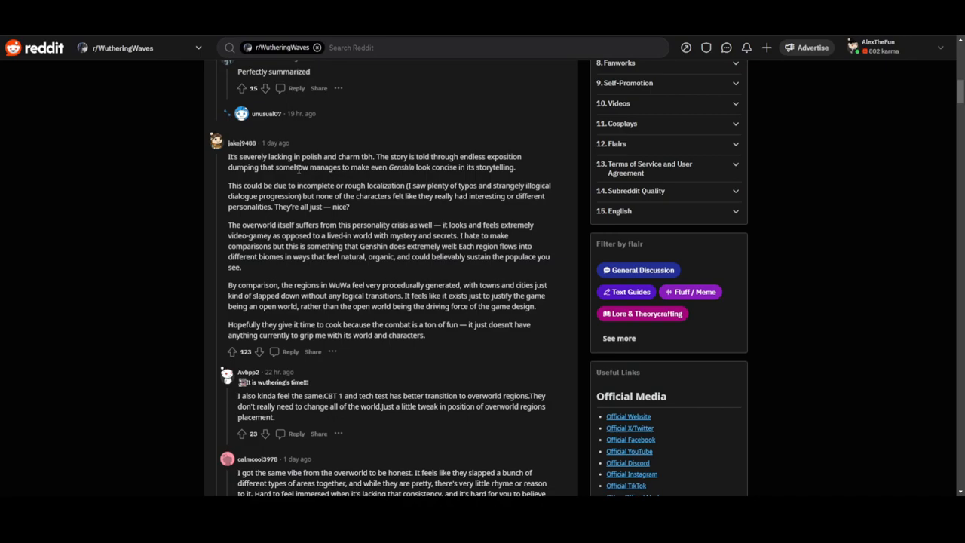
mouse_move(479, 167)
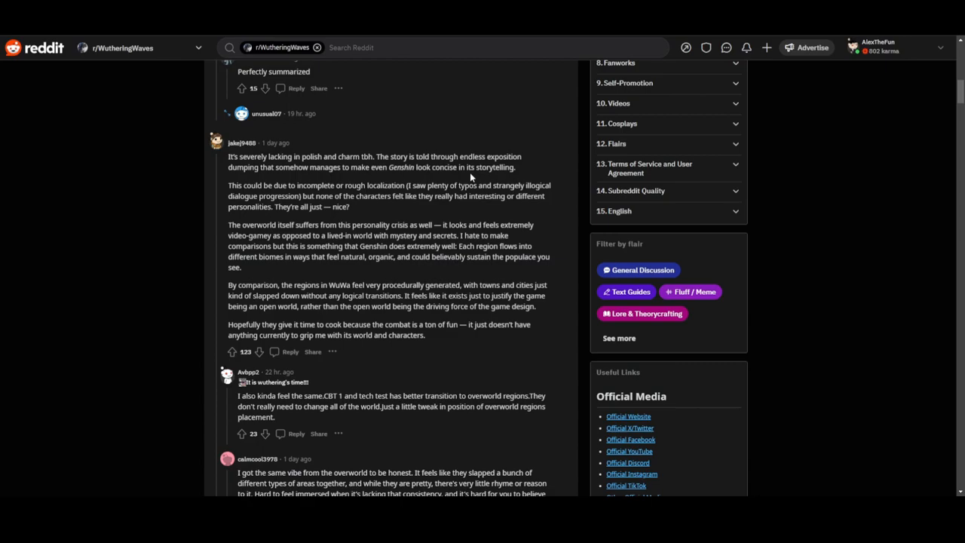
mouse_move(351, 209)
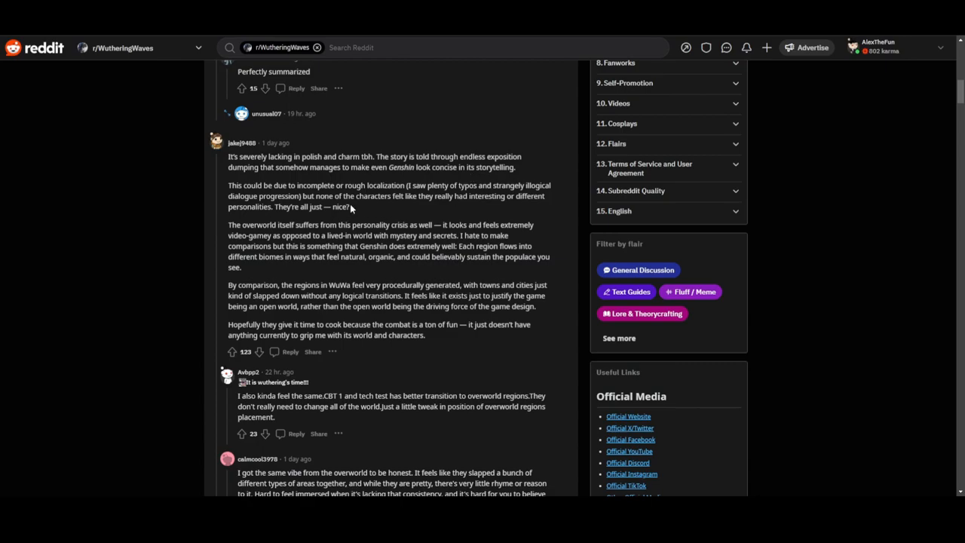
mouse_move(511, 213)
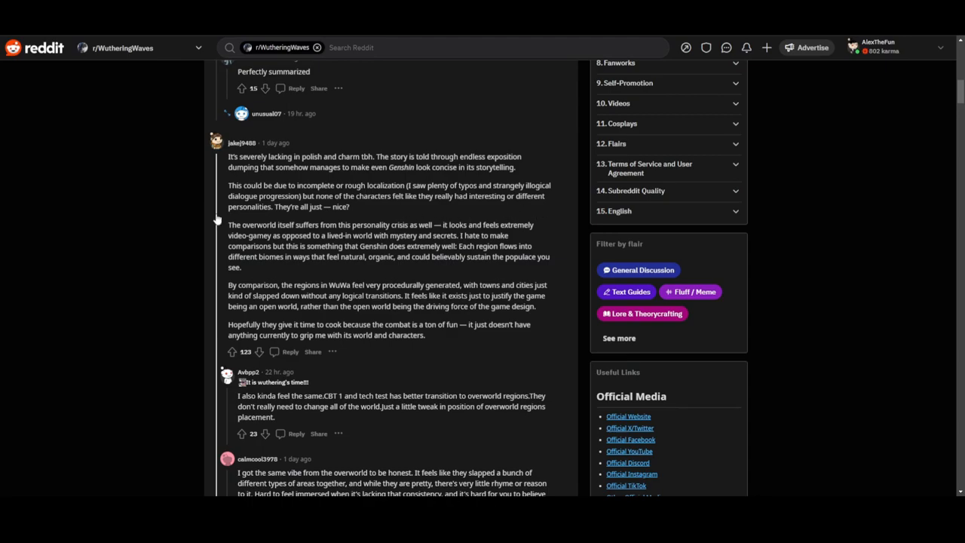
mouse_move(279, 207)
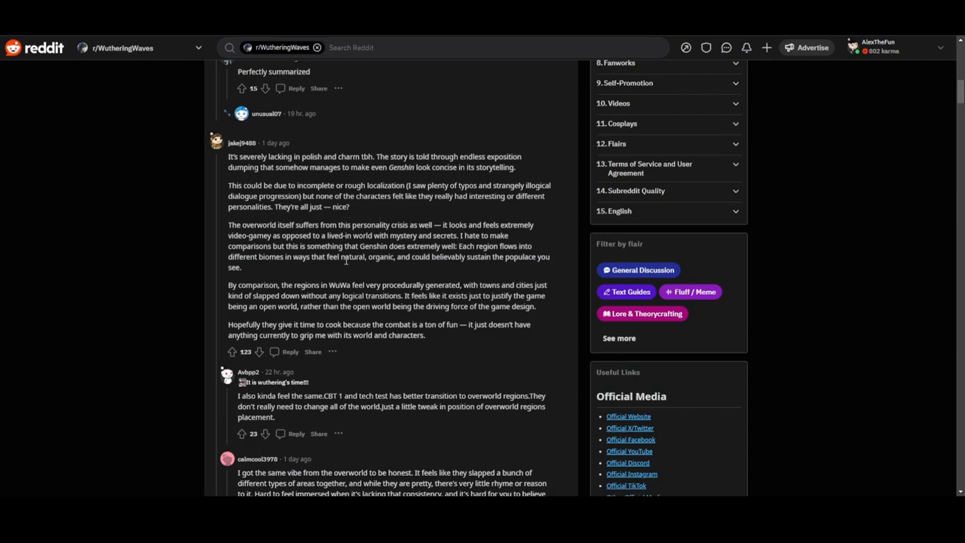
mouse_move(229, 185)
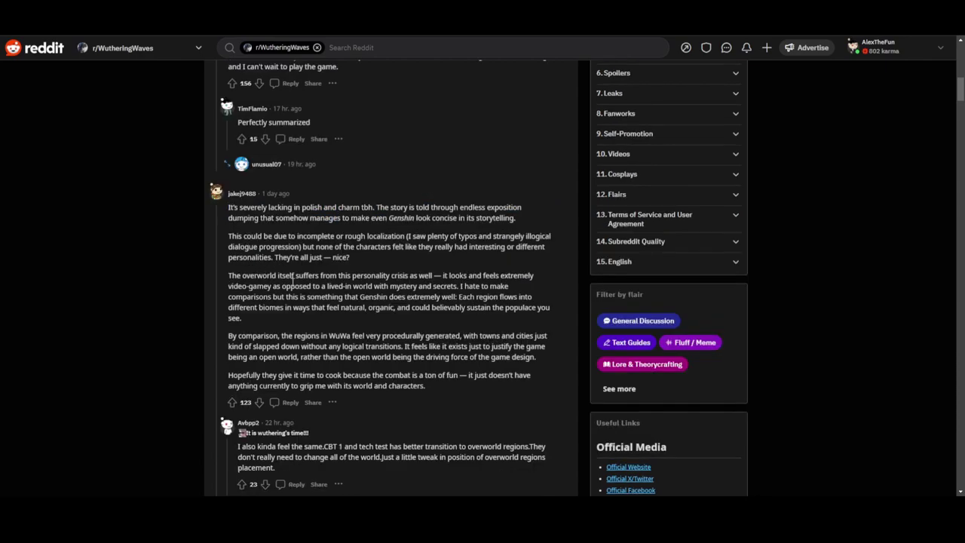
Step: Highlight the lines on the overworld's personality crisis, natural-feeling biomes and combat being fun
drag(302, 275, 466, 275)
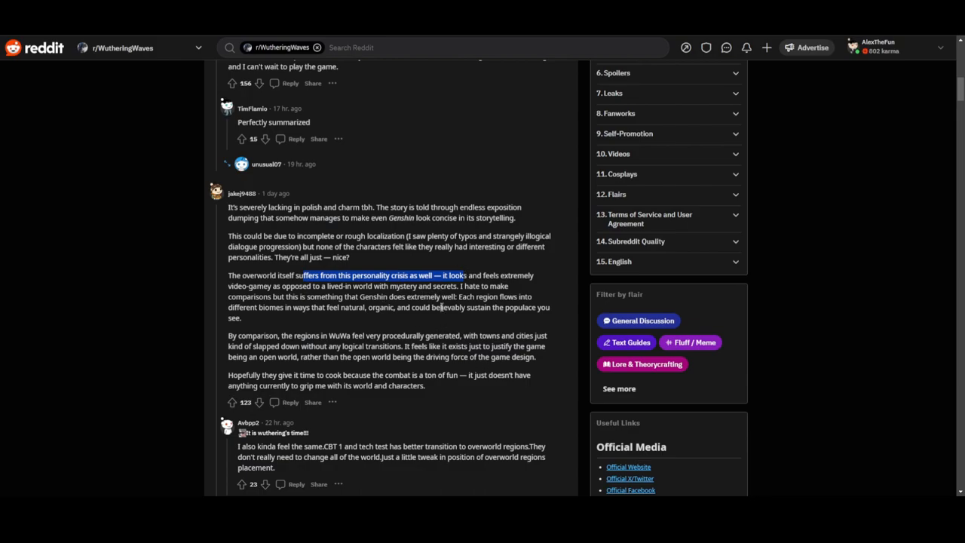
mouse_move(227, 286)
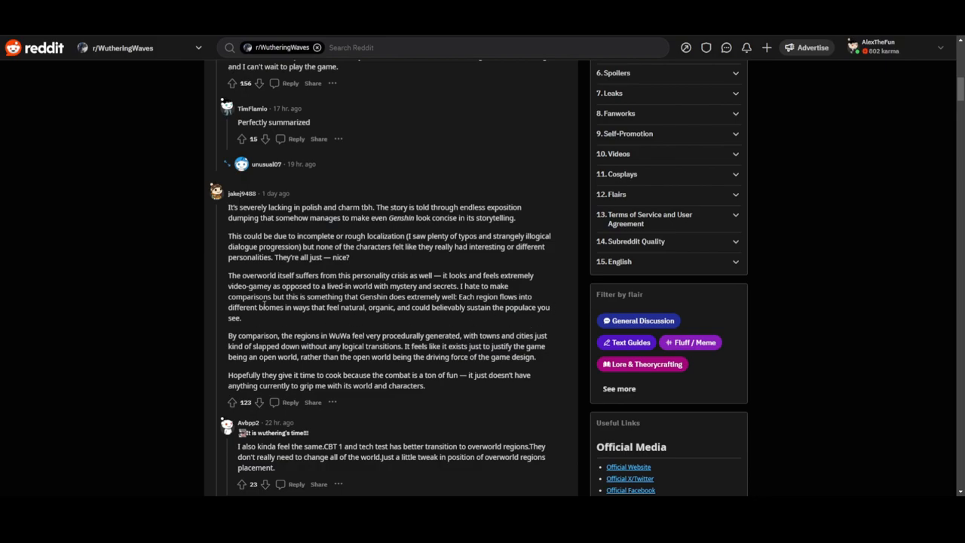
drag(229, 307, 249, 317)
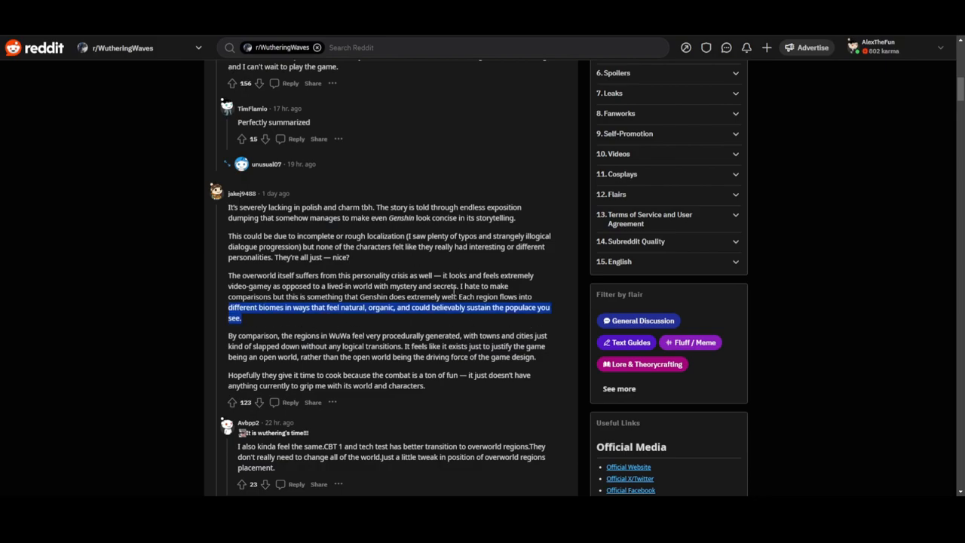
mouse_move(213, 216)
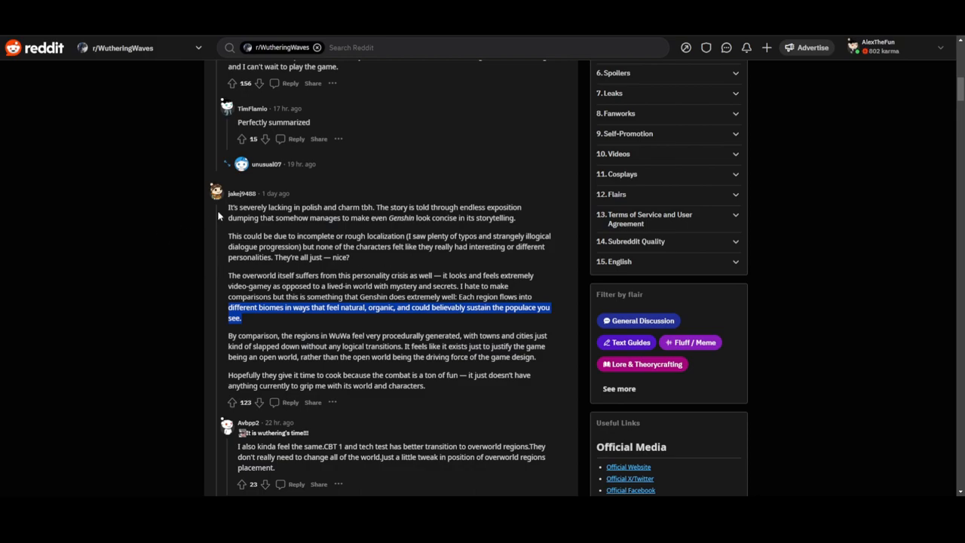
mouse_move(430, 328)
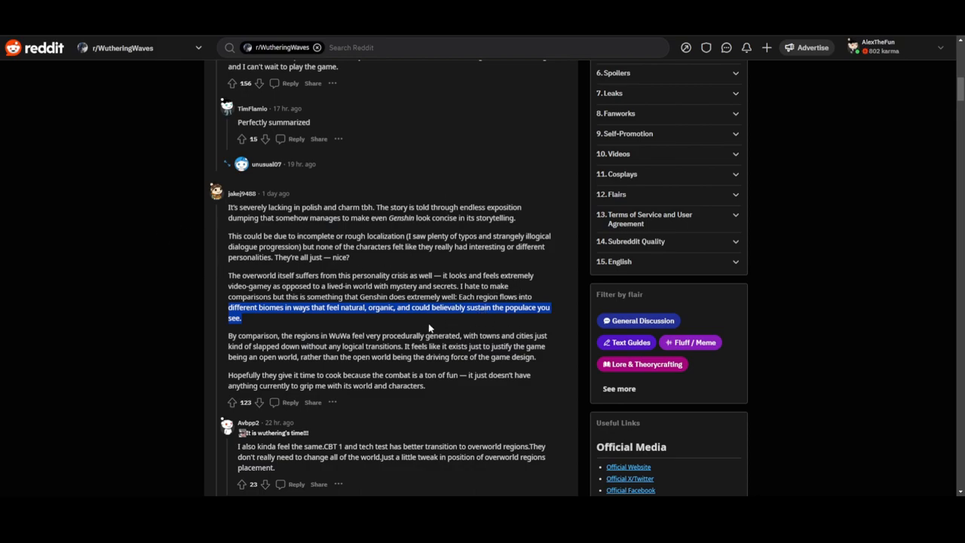
mouse_move(457, 319)
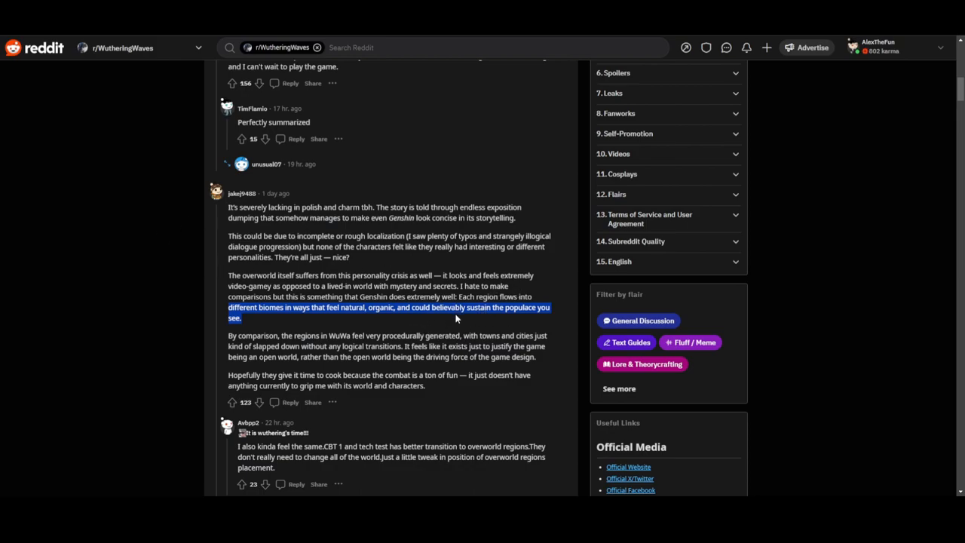
mouse_move(501, 328)
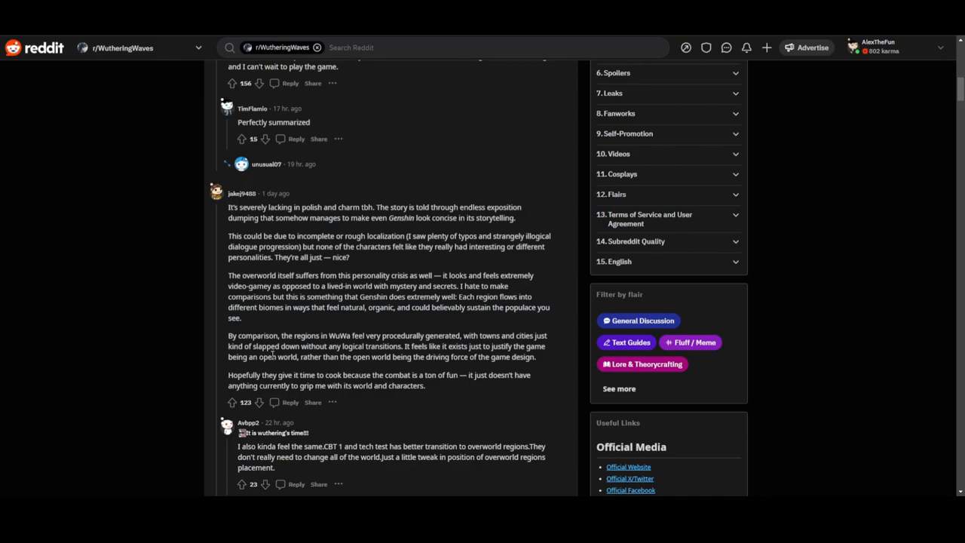
mouse_move(421, 335)
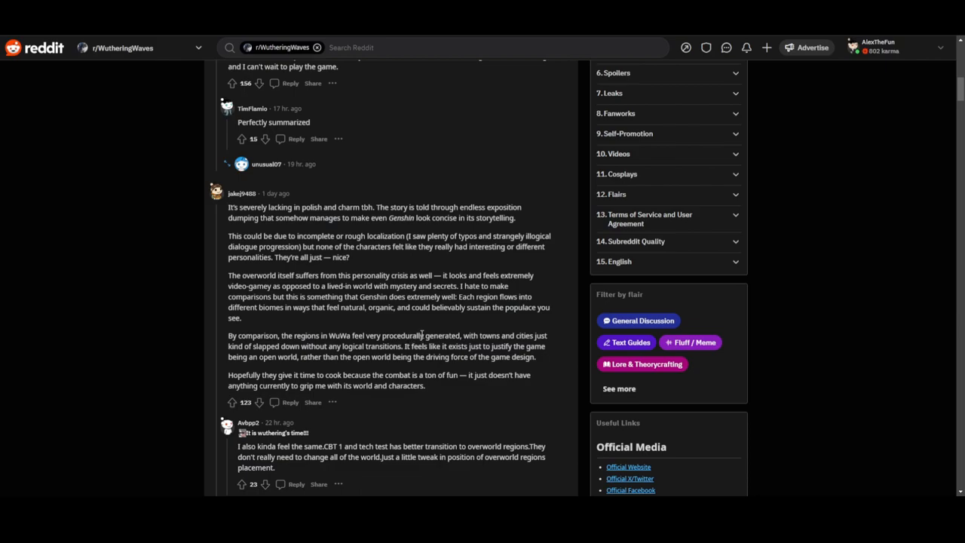
mouse_move(271, 357)
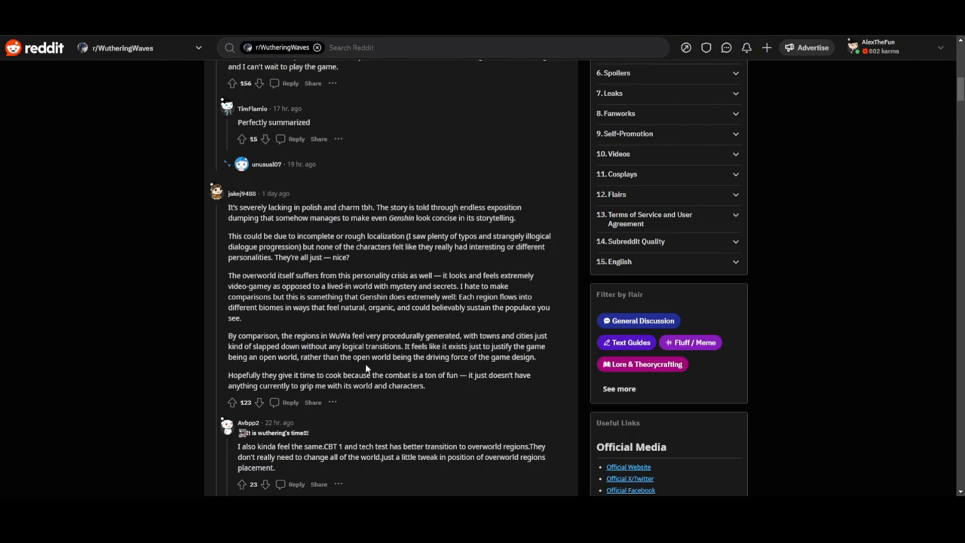
mouse_move(303, 397)
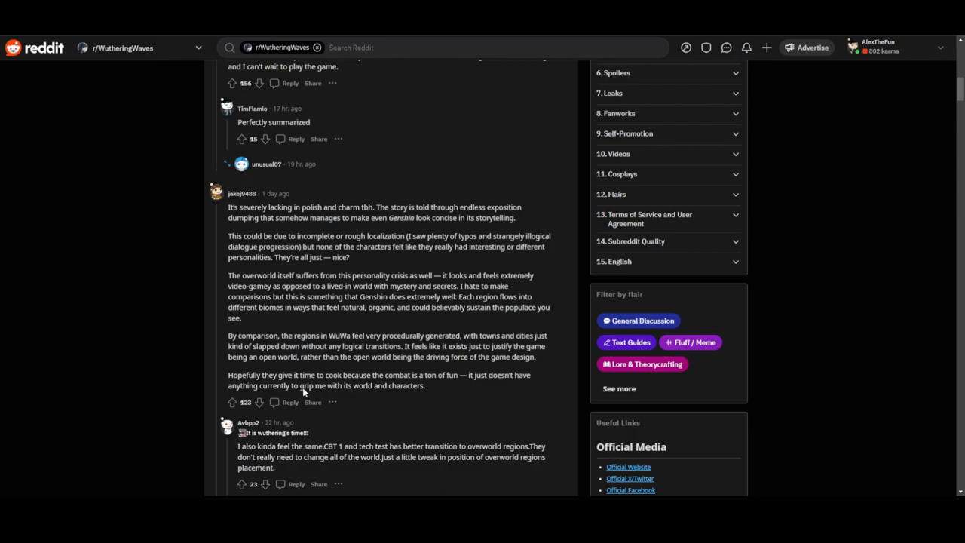
mouse_move(483, 363)
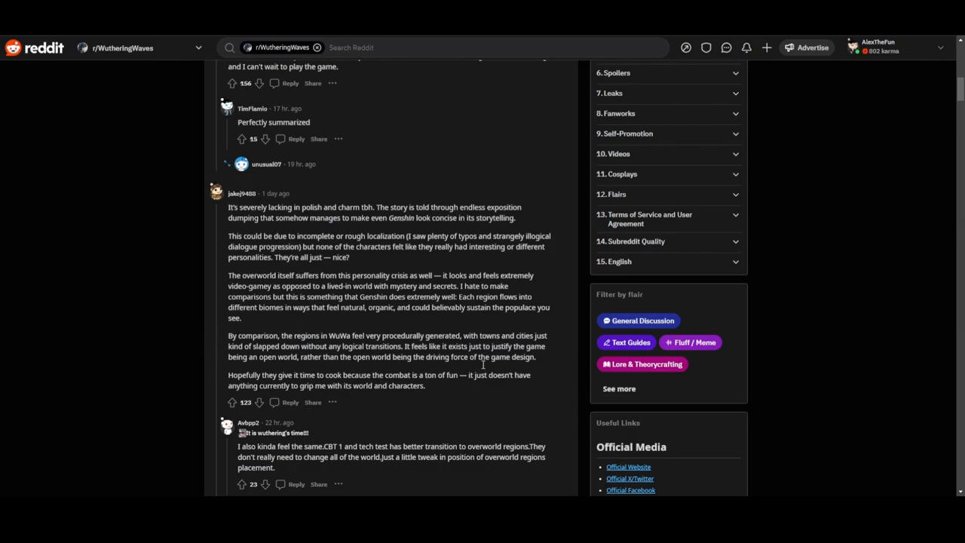
mouse_move(375, 385)
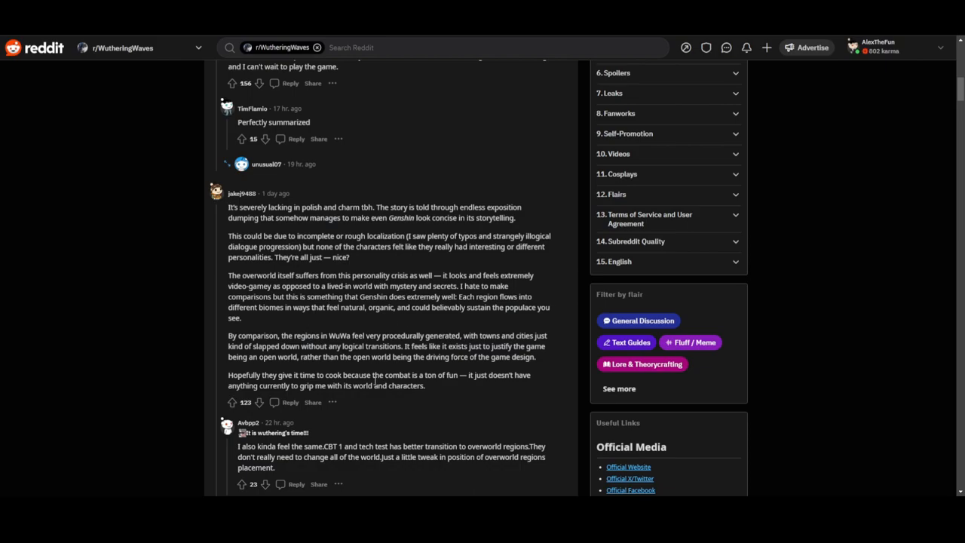
mouse_move(395, 375)
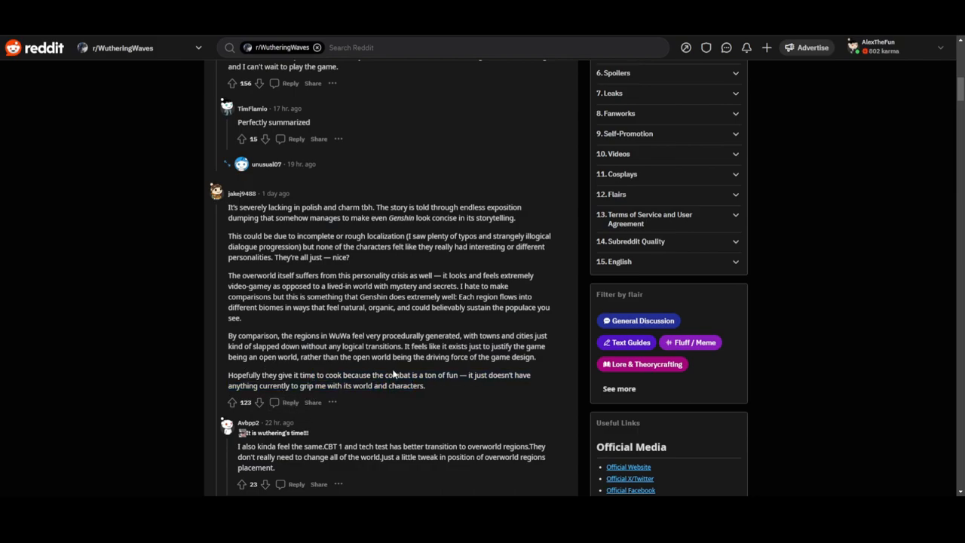
mouse_move(69, 335)
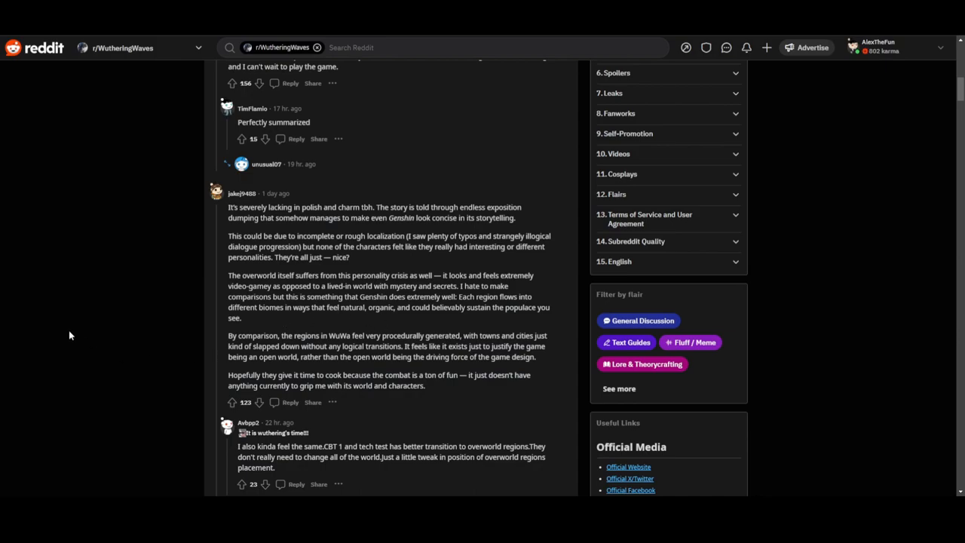
scroll(down, 3)
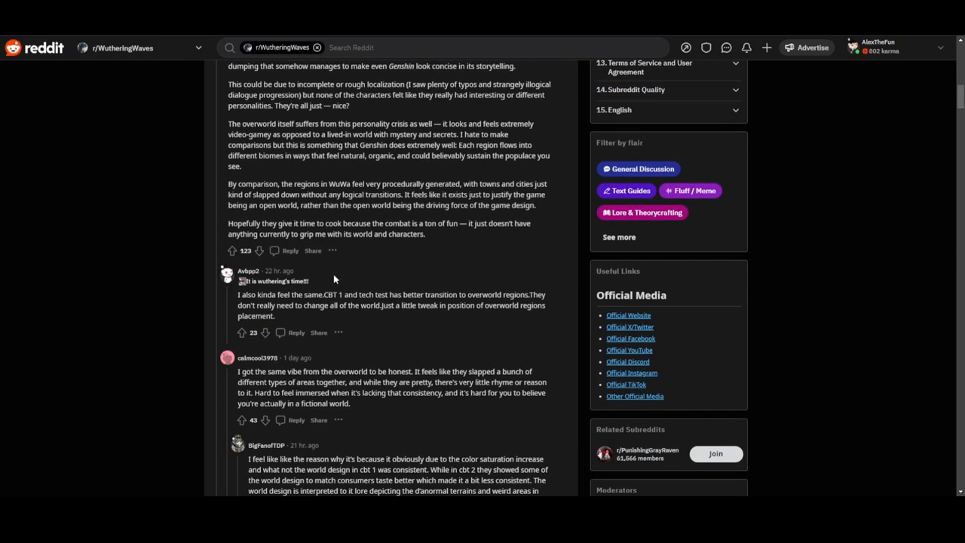
drag(352, 233, 424, 234)
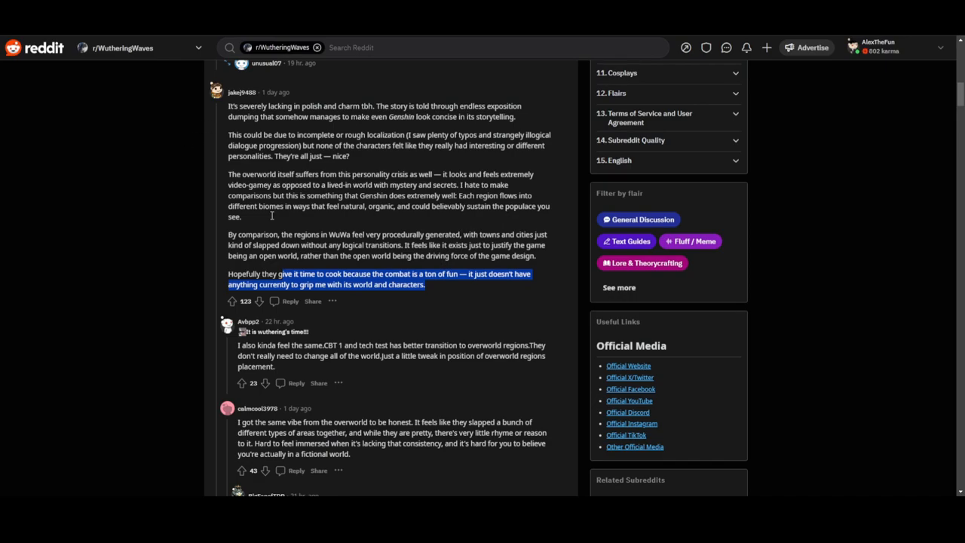
mouse_move(127, 135)
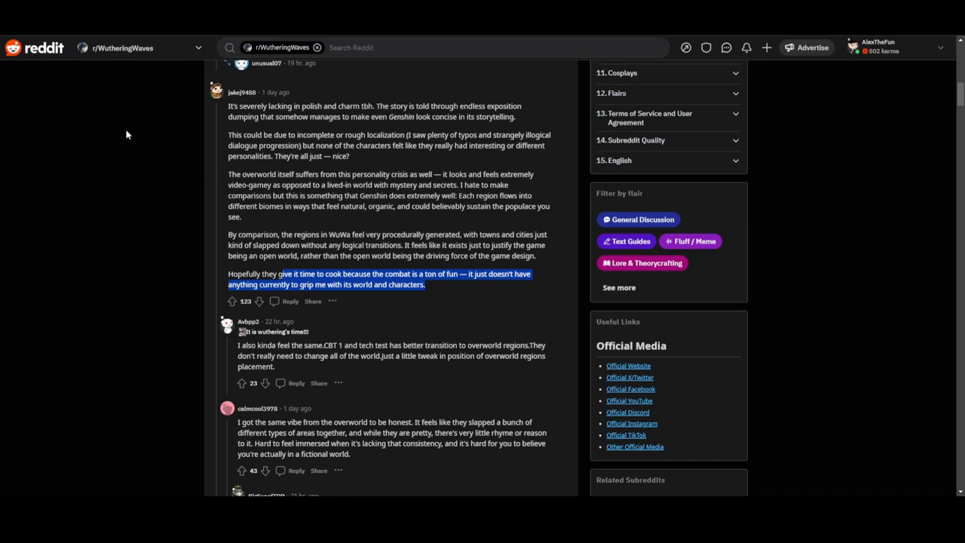
Step: Scroll to 20_The_Mystery's cbt3 comment and select the character name 'Verina'
scroll(down, 3)
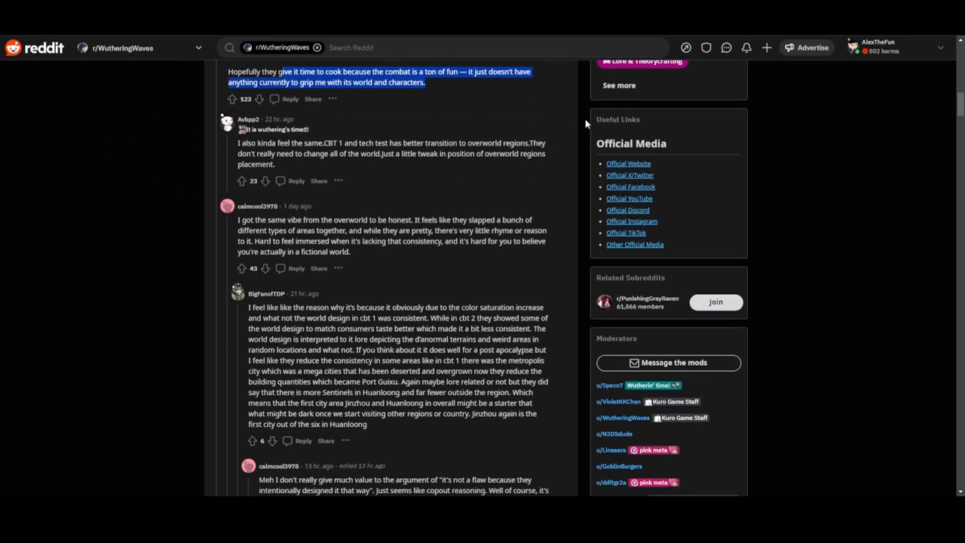
scroll(down, 3)
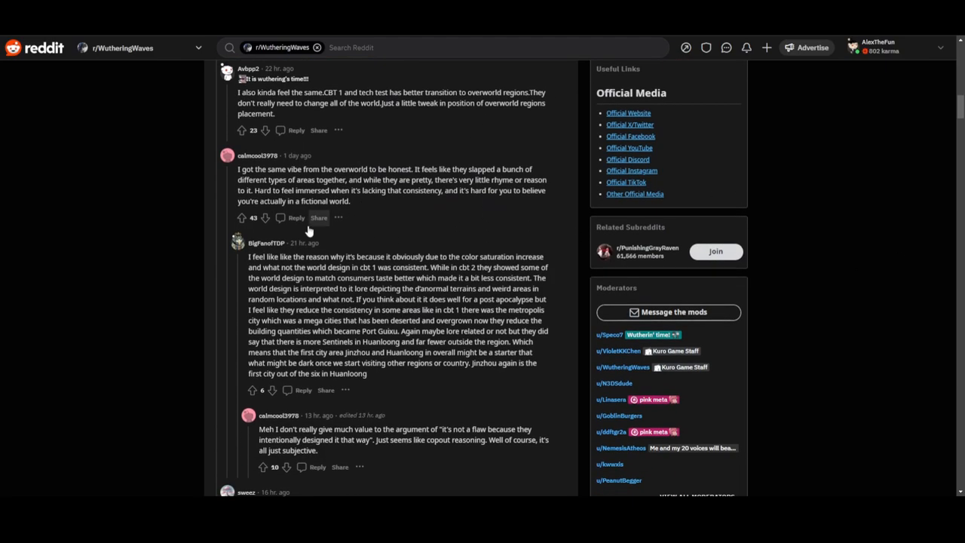
scroll(down, 3)
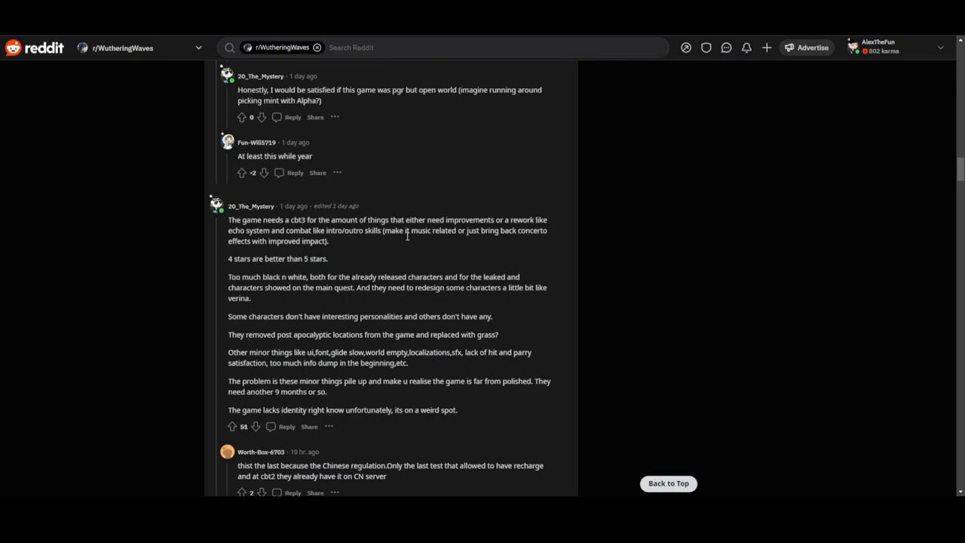
mouse_move(294, 245)
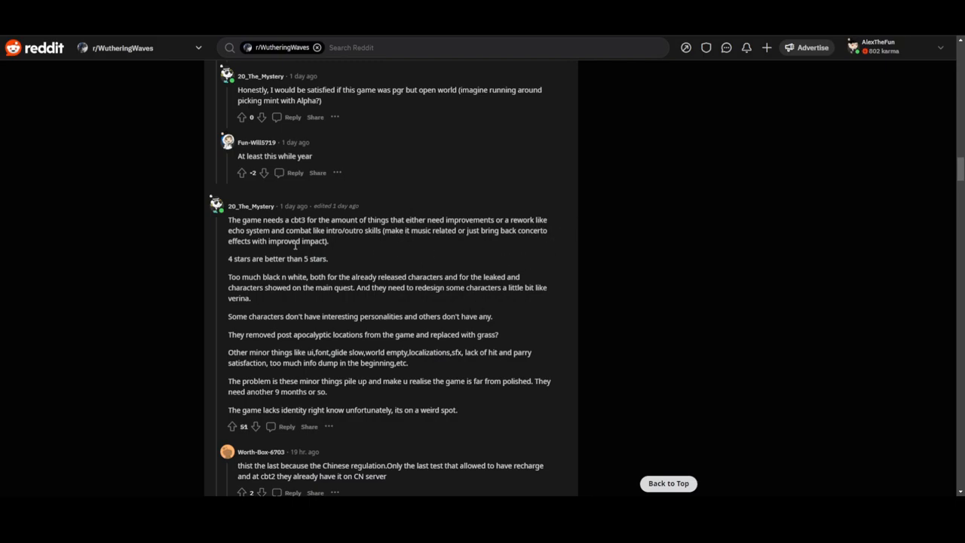
mouse_move(407, 259)
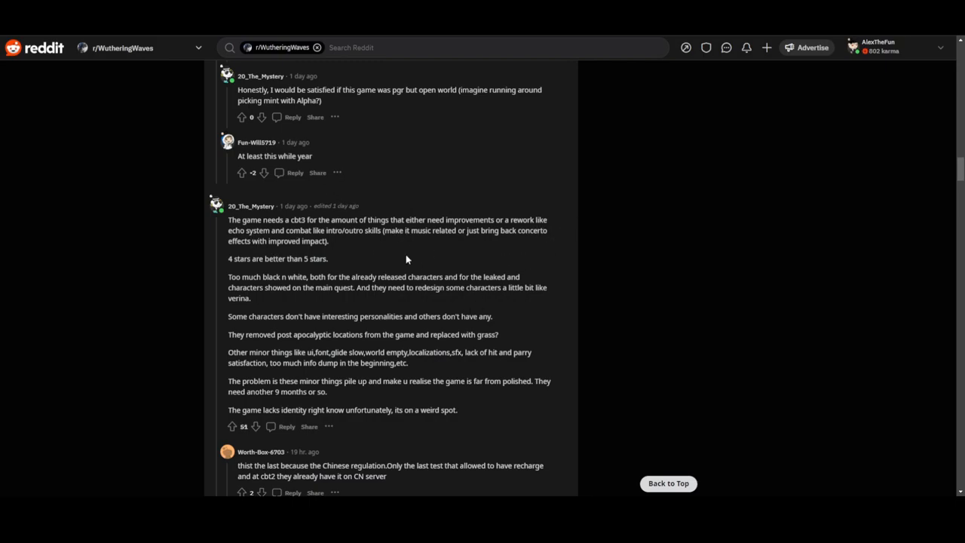
mouse_move(423, 254)
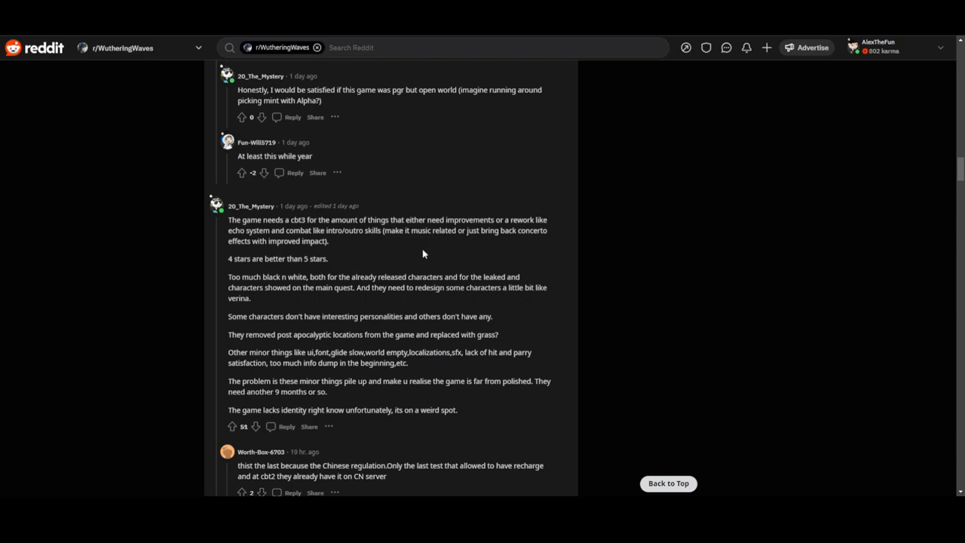
mouse_move(537, 249)
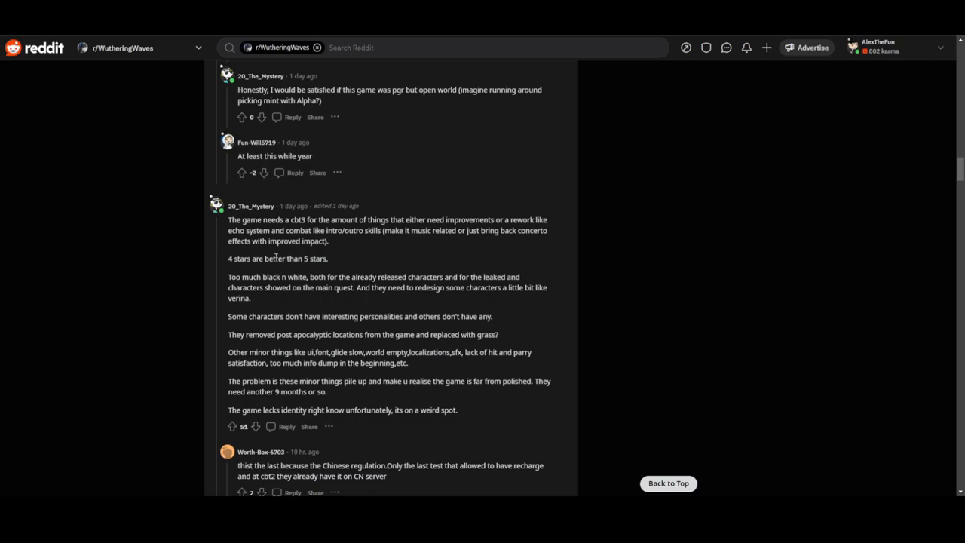
scroll(down, 3)
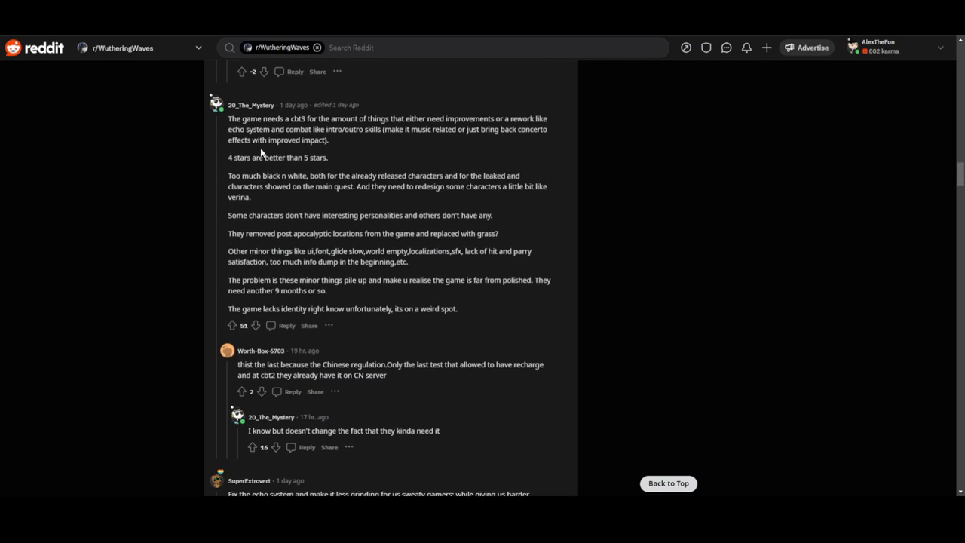
mouse_move(328, 159)
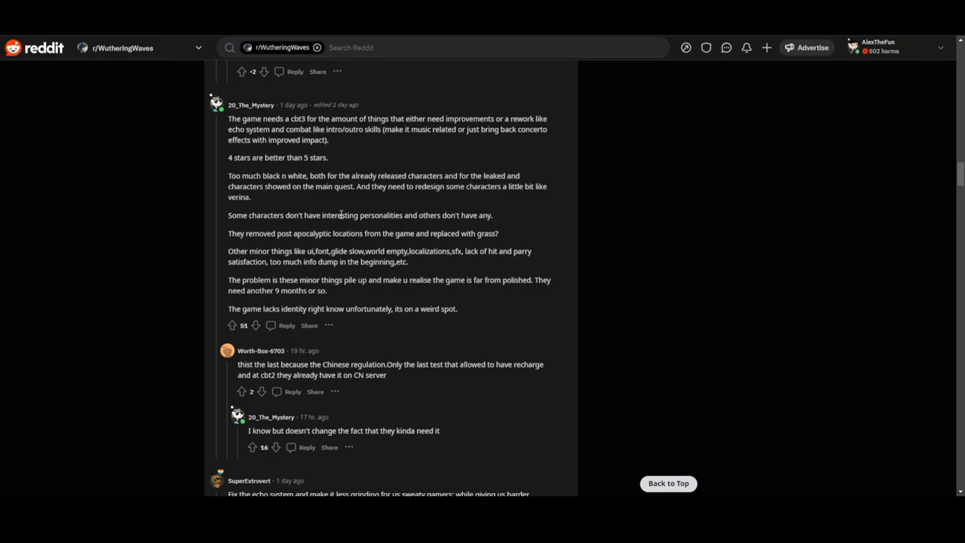
mouse_move(487, 200)
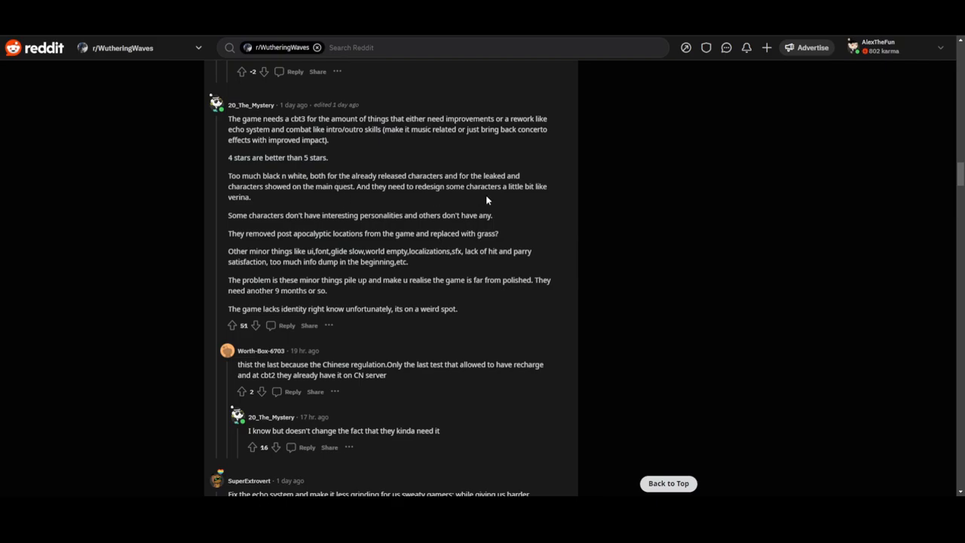
mouse_move(340, 200)
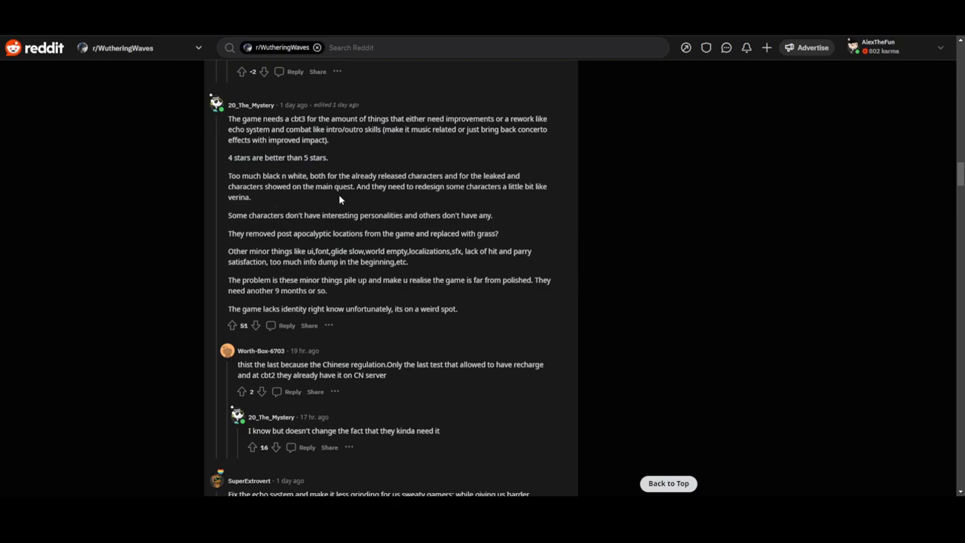
mouse_move(458, 202)
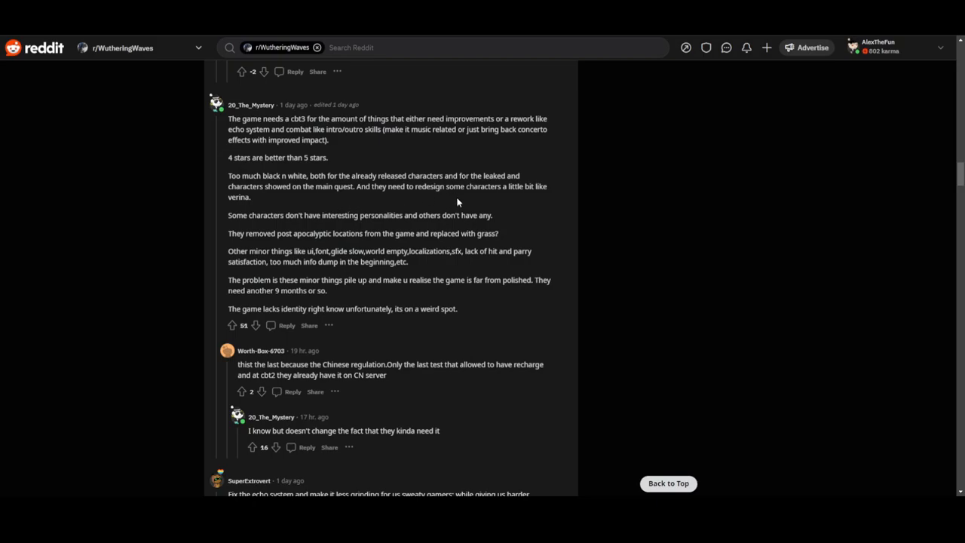
double_click(240, 197)
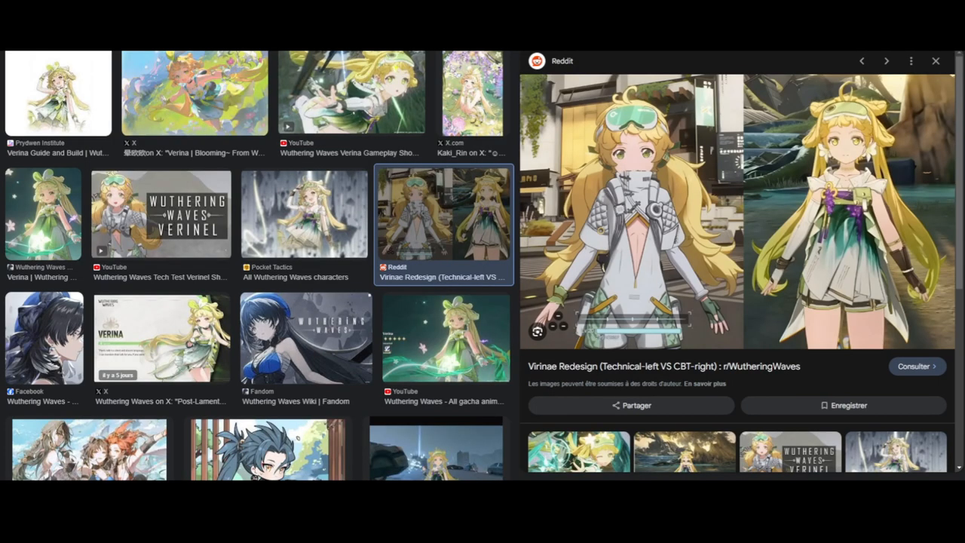
mouse_move(871, 151)
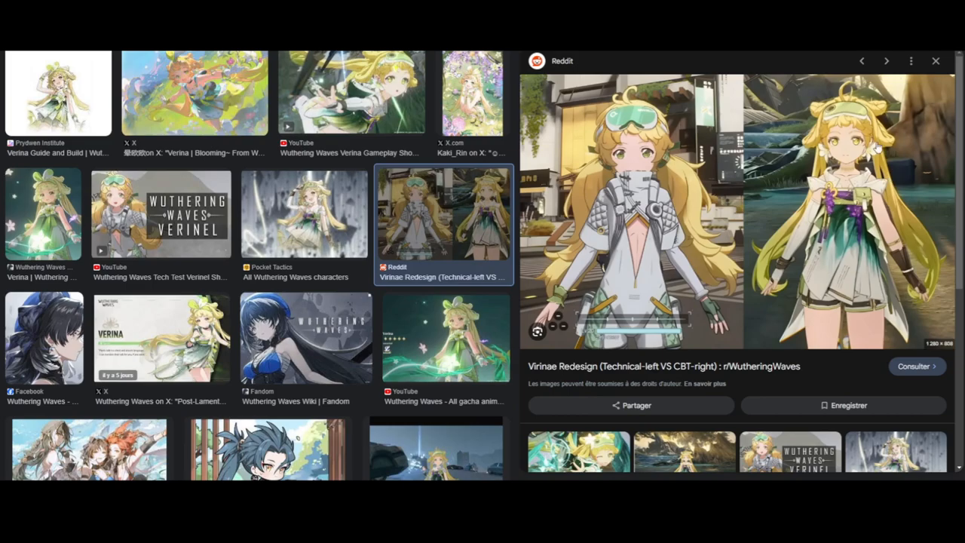
mouse_move(845, 237)
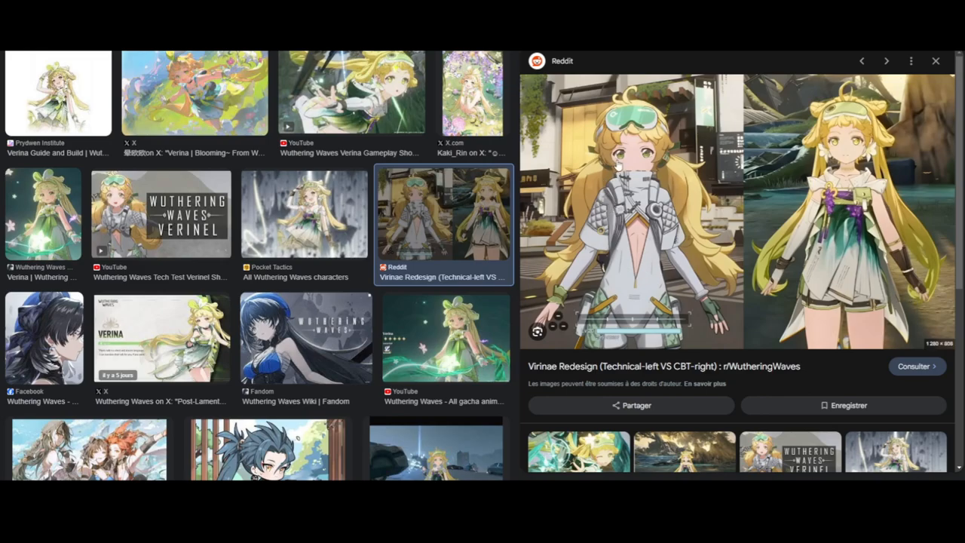
mouse_move(802, 237)
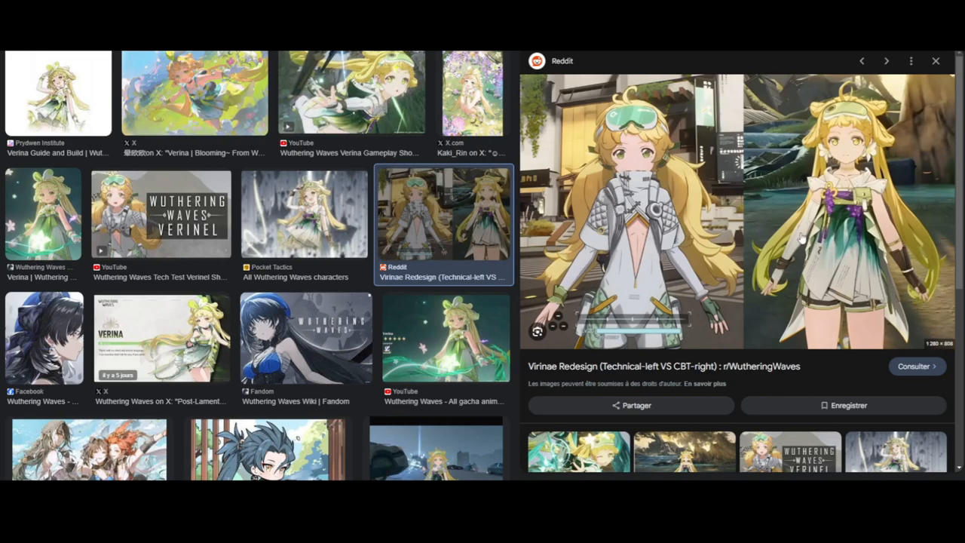
mouse_move(676, 255)
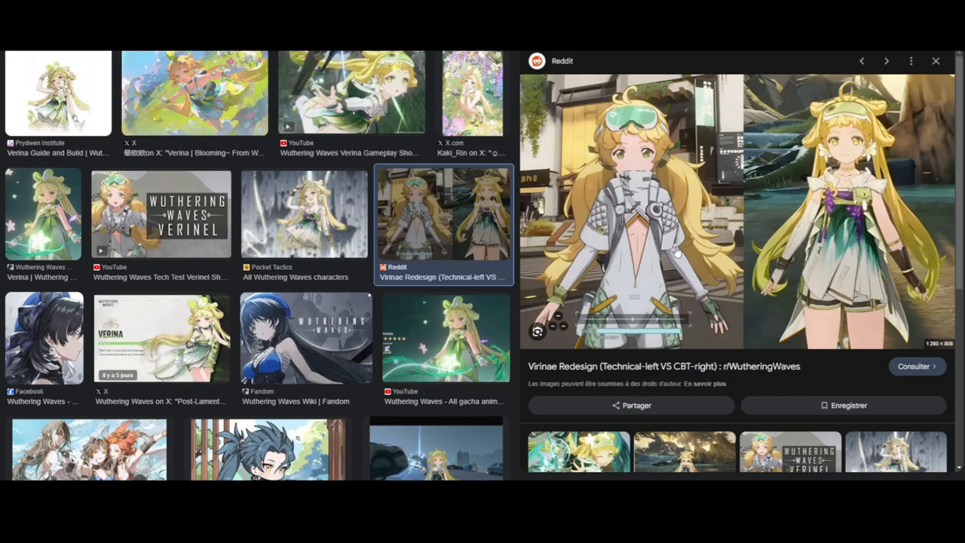
mouse_move(843, 249)
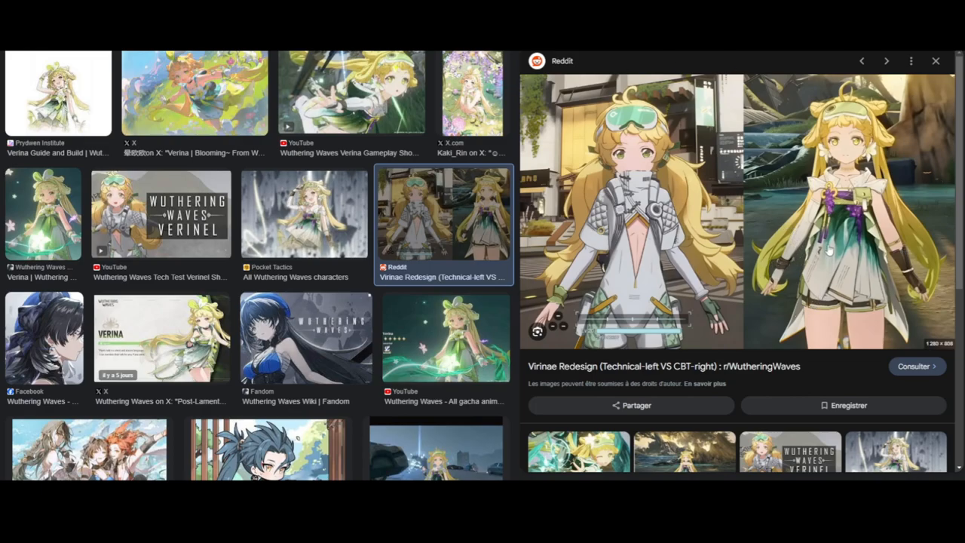
mouse_move(788, 300)
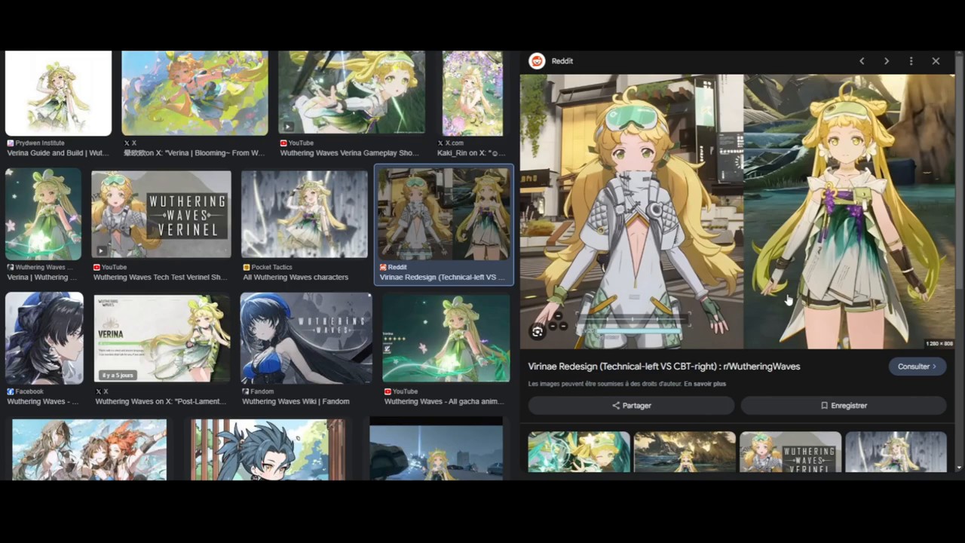
mouse_move(730, 271)
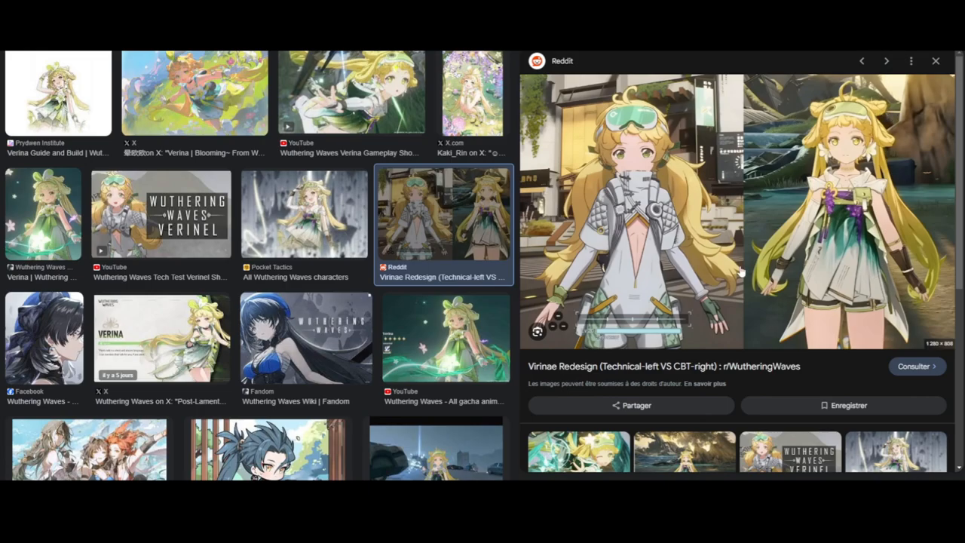
mouse_move(798, 275)
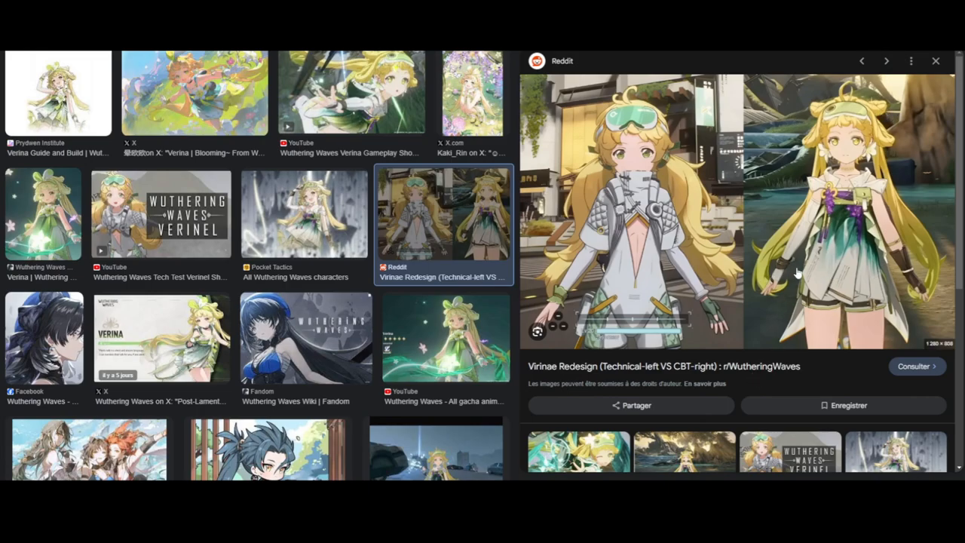
mouse_move(836, 254)
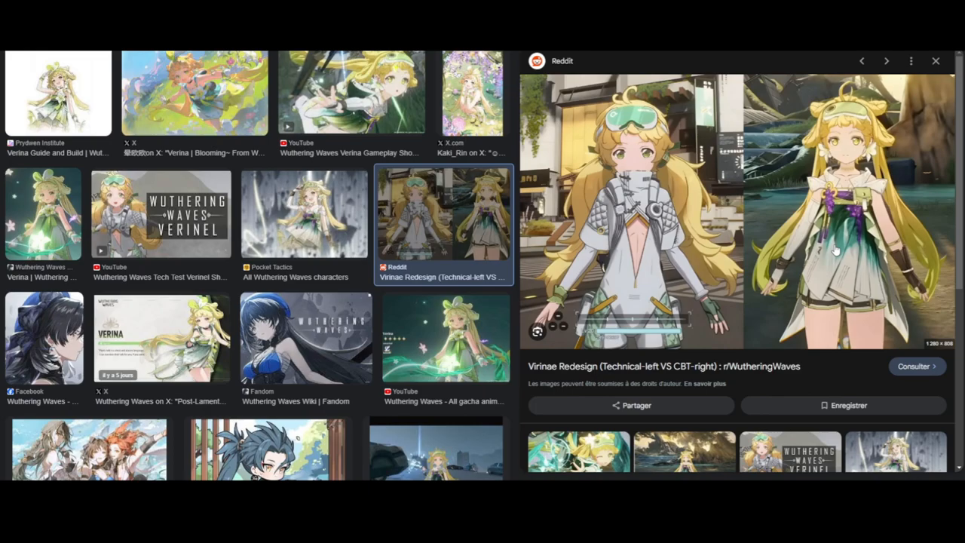
mouse_move(952, 221)
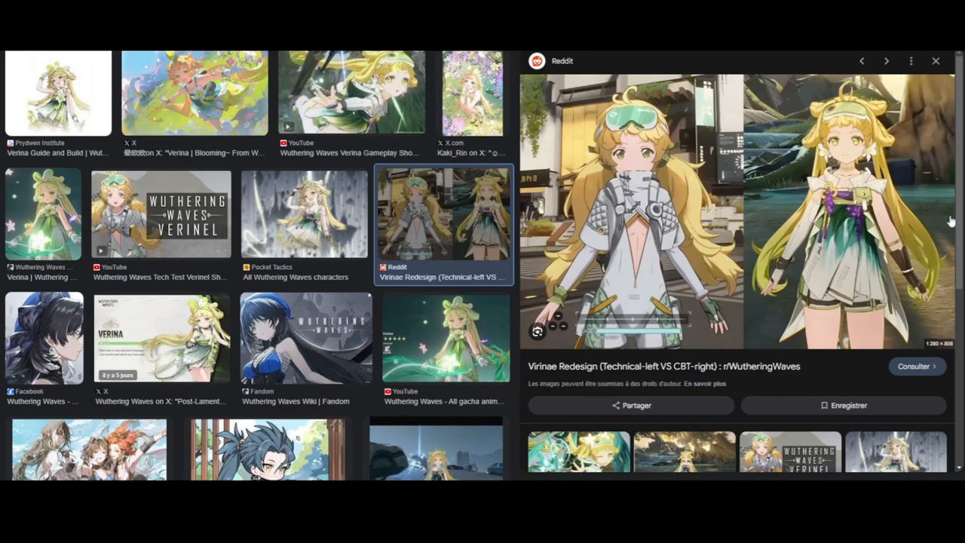
Step: Return to the Reddit comment thread from the Verina image preview
click(918, 366)
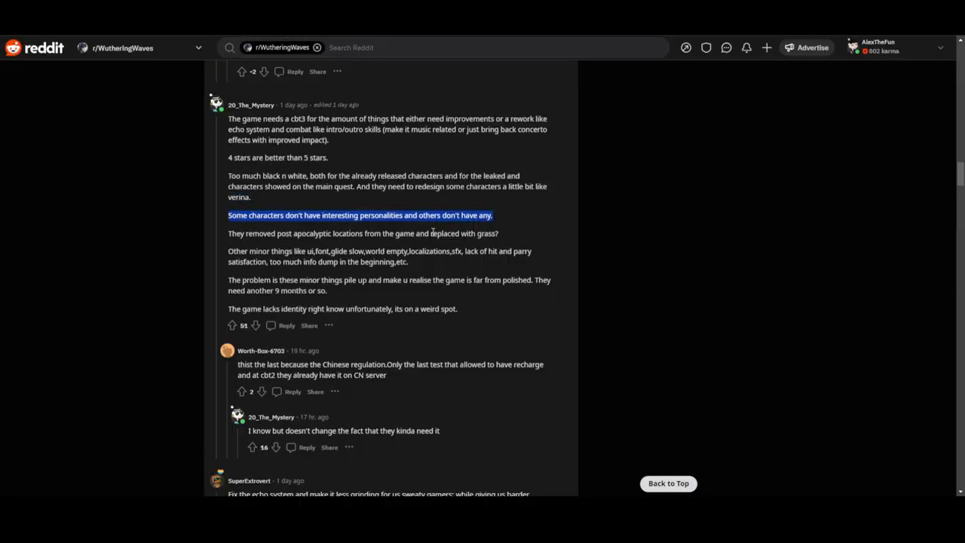
mouse_move(378, 204)
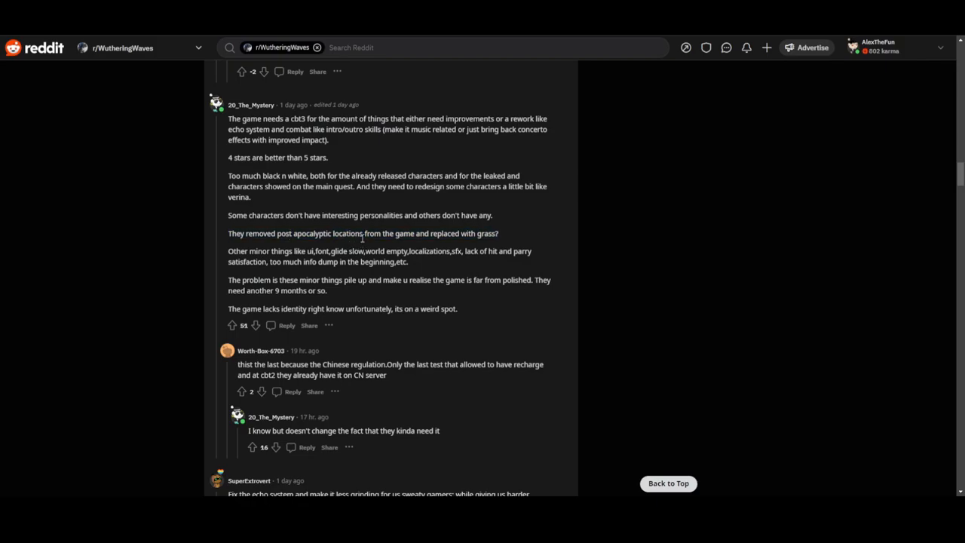
double_click(492, 233)
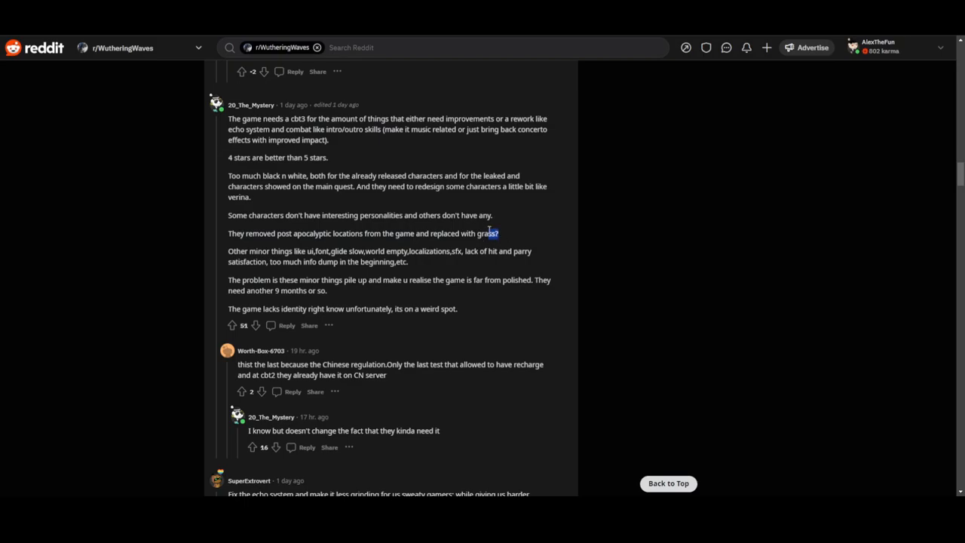
triple_click(362, 233)
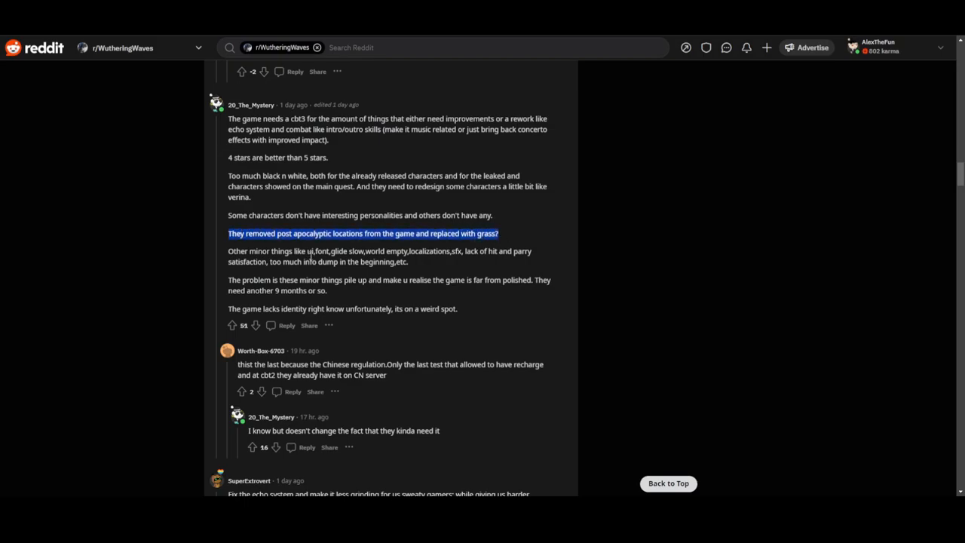
mouse_move(523, 261)
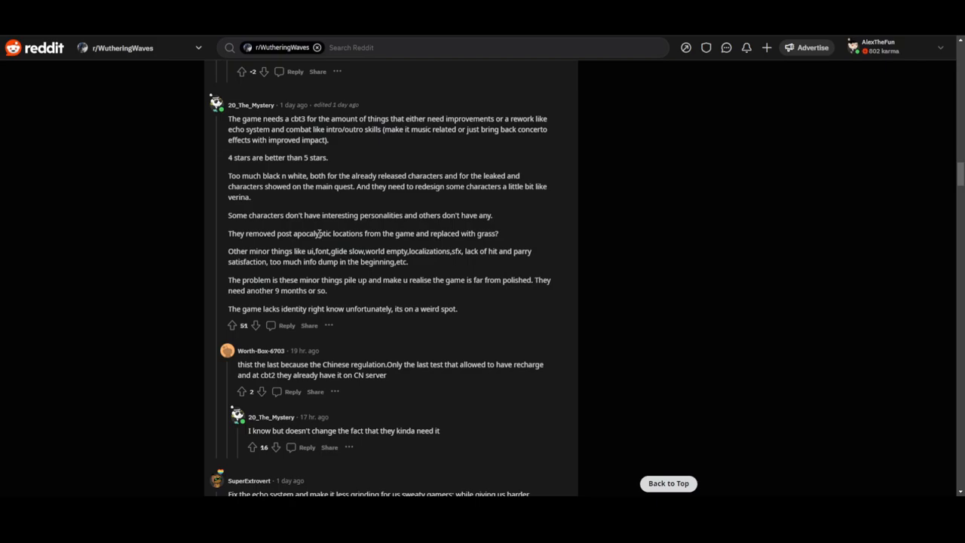
Step: Highlight the reply about Chinese regulation, then clear that highlight
scroll(down, 3)
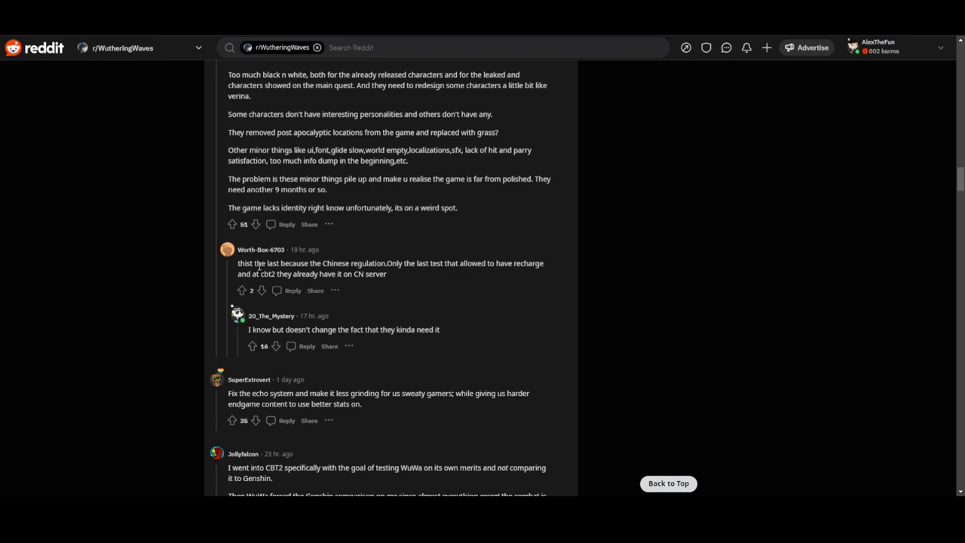
drag(238, 263, 387, 274)
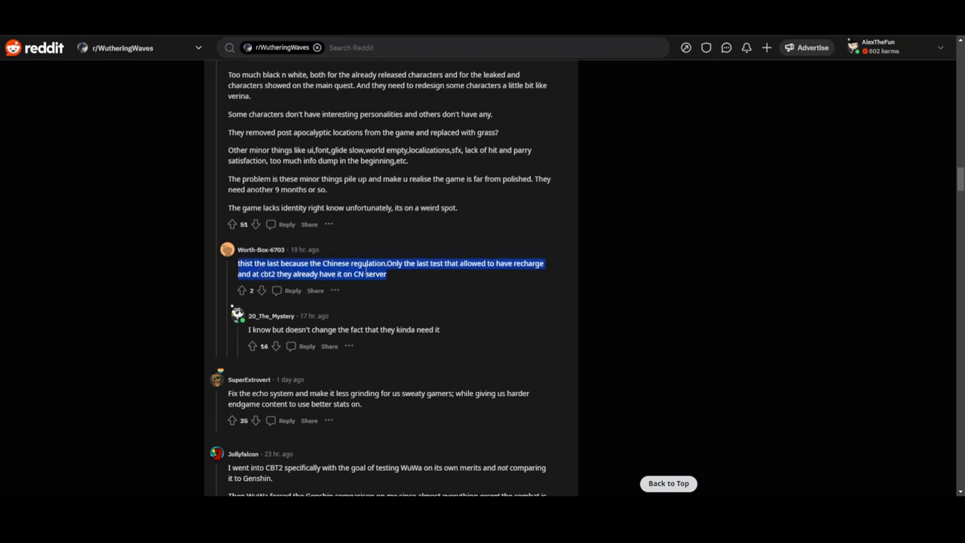
click(446, 279)
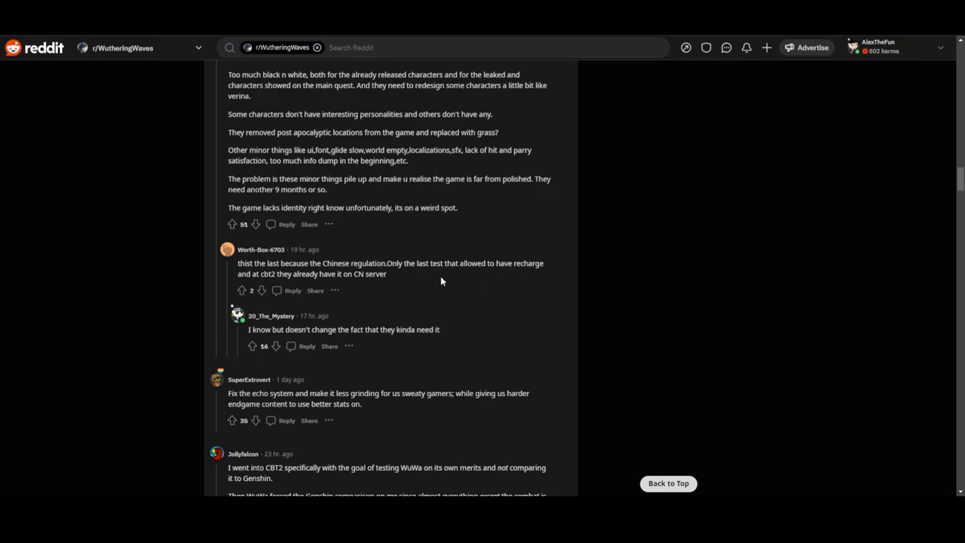
Step: Highlight the 'Other minor things' sentence on UI, font, glide, localizations and SFX
drag(241, 273, 387, 274)
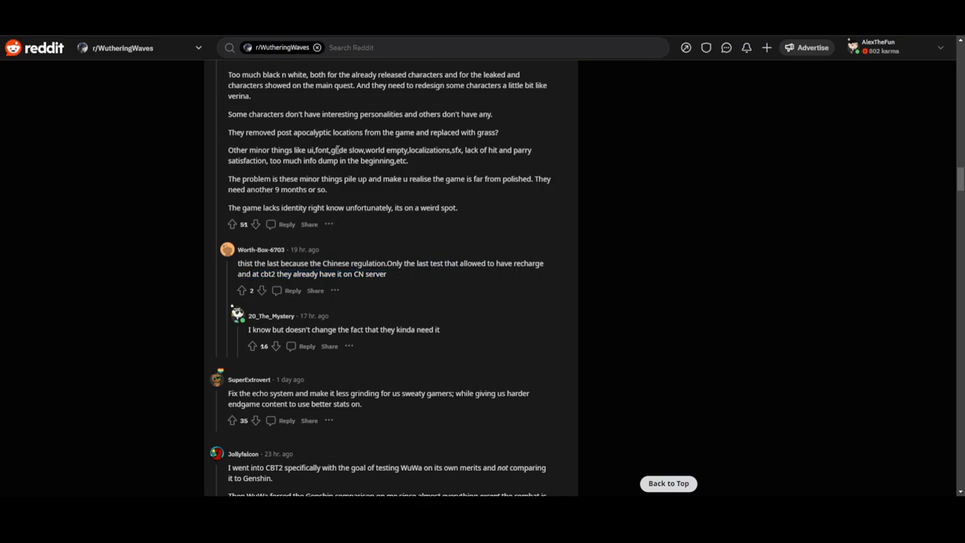
drag(229, 149, 346, 160)
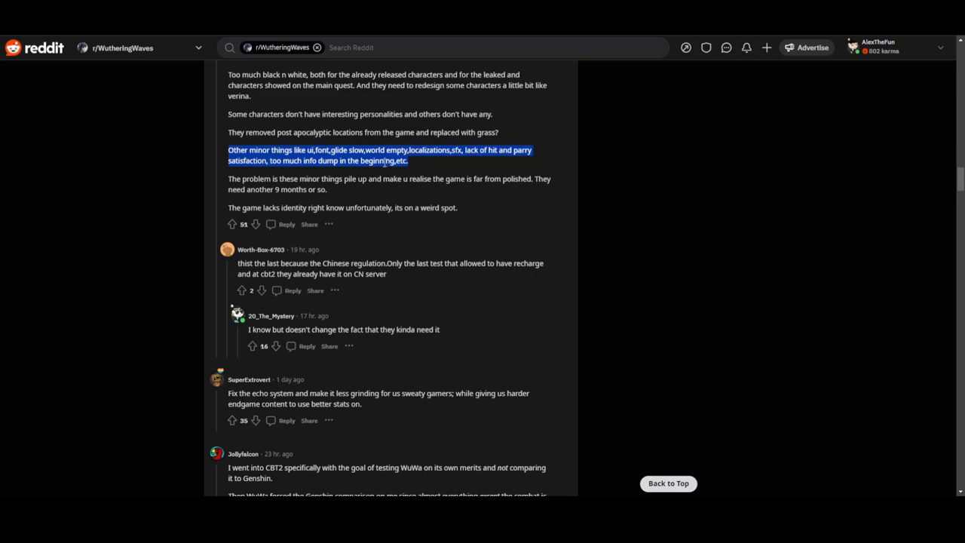
click(462, 166)
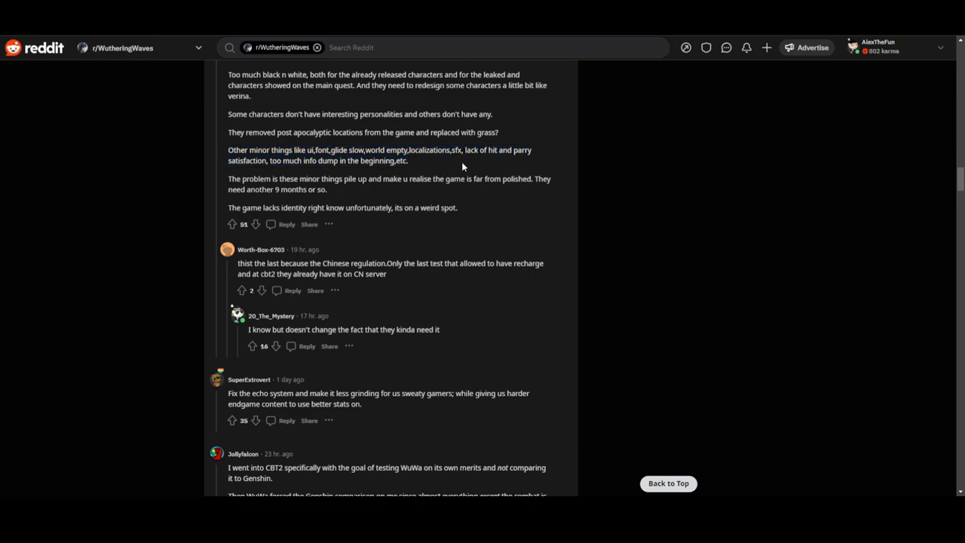
mouse_move(201, 178)
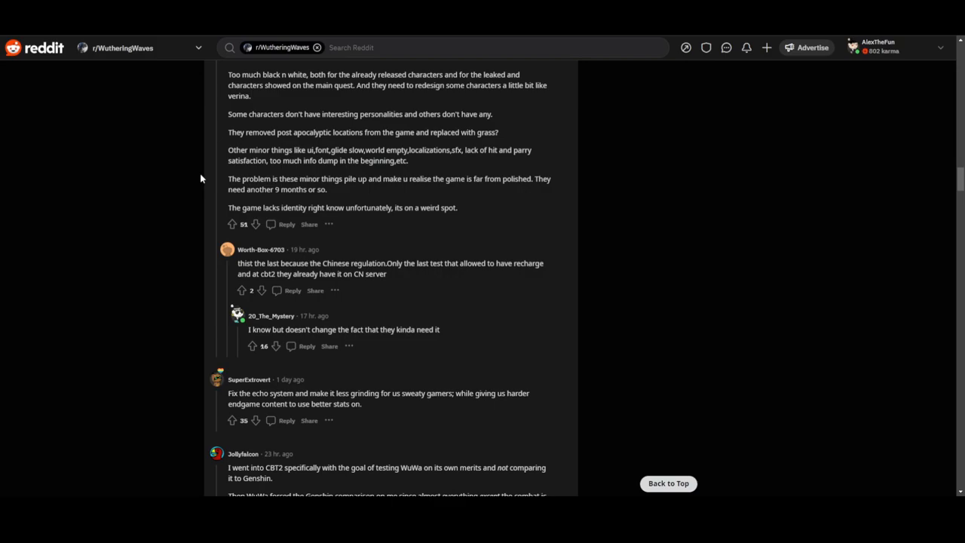
mouse_move(262, 178)
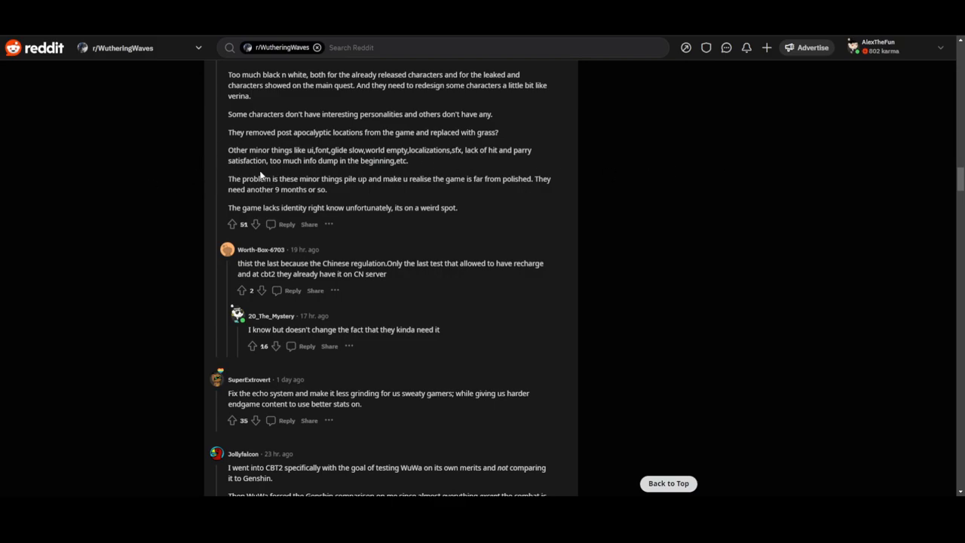
drag(238, 150, 408, 161)
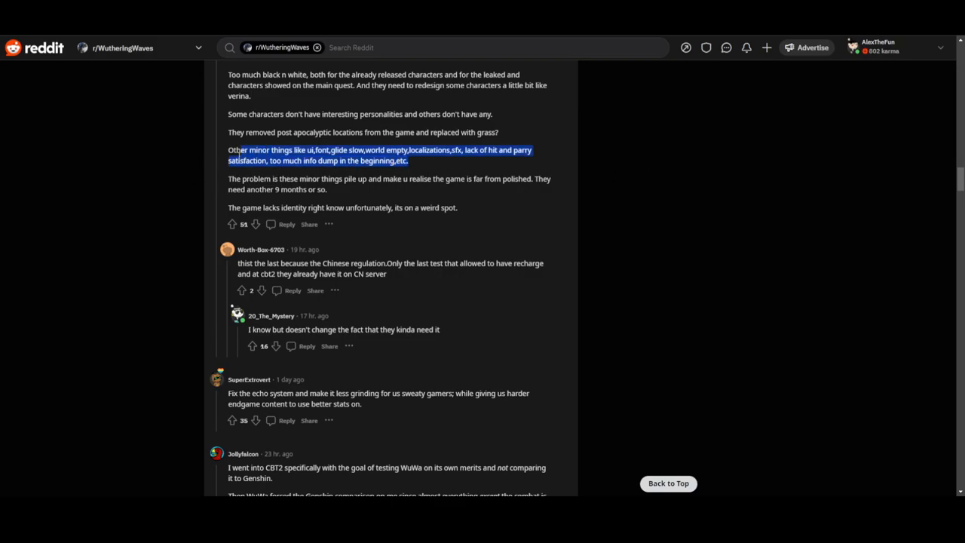
scroll(down, 3)
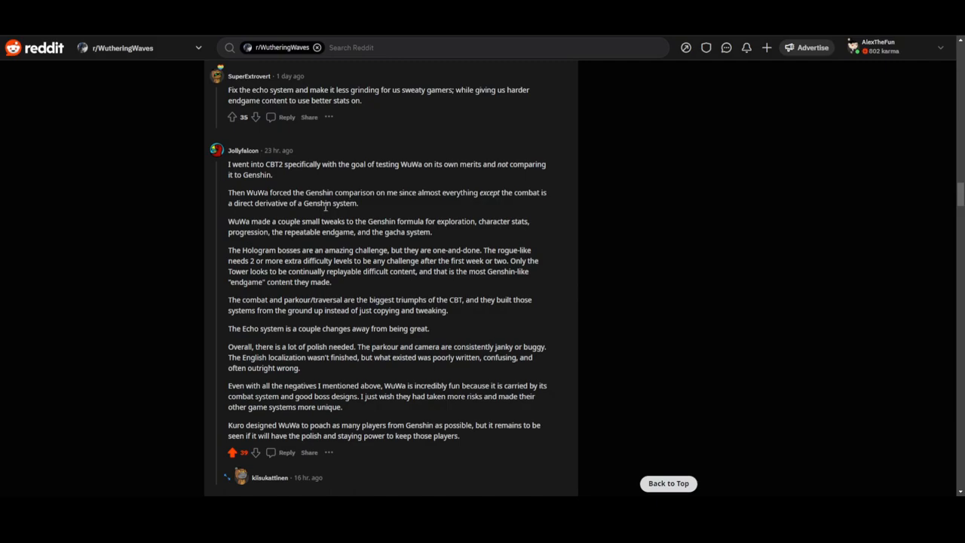
mouse_move(501, 198)
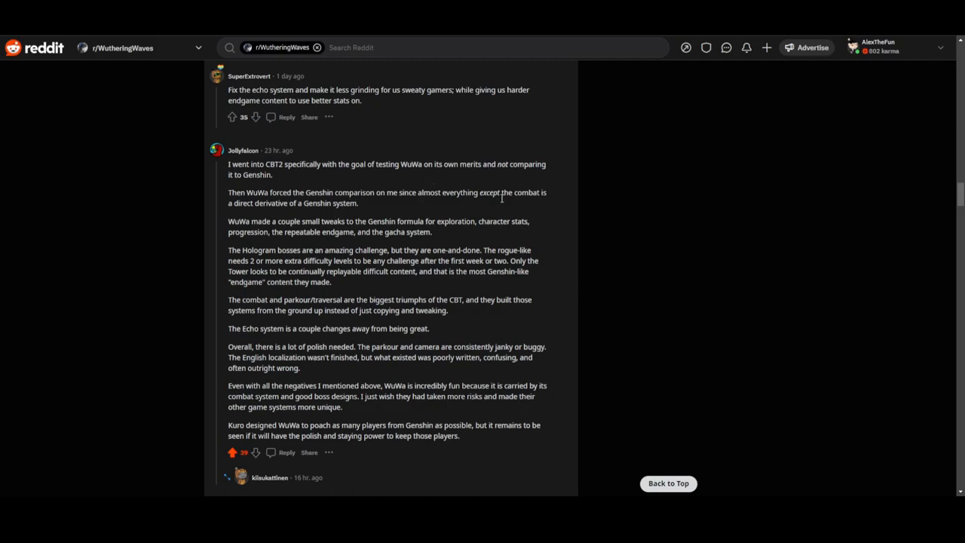
Step: Highlight 'except', the polish, unfinished English localization and combat/boss design points in Jollyfalcon's comment
double_click(489, 193)
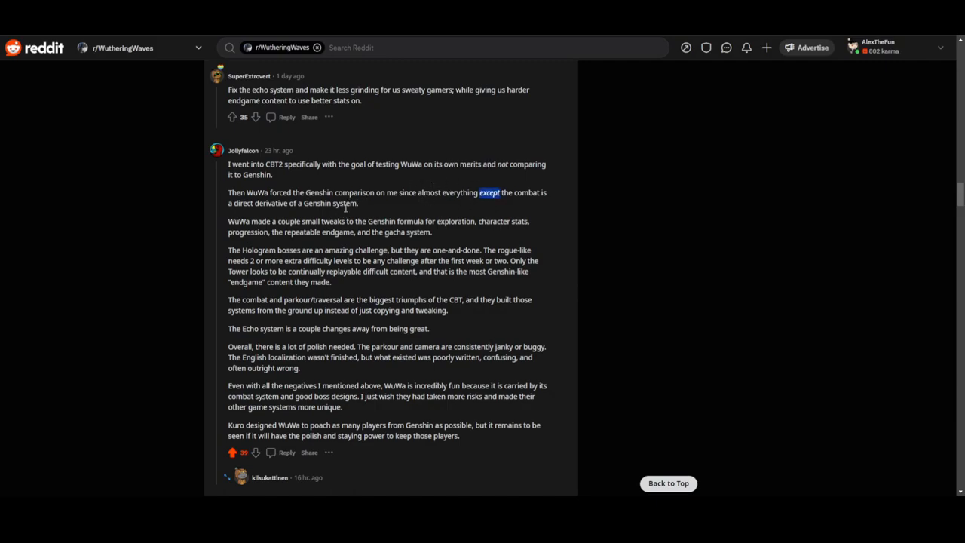
mouse_move(298, 214)
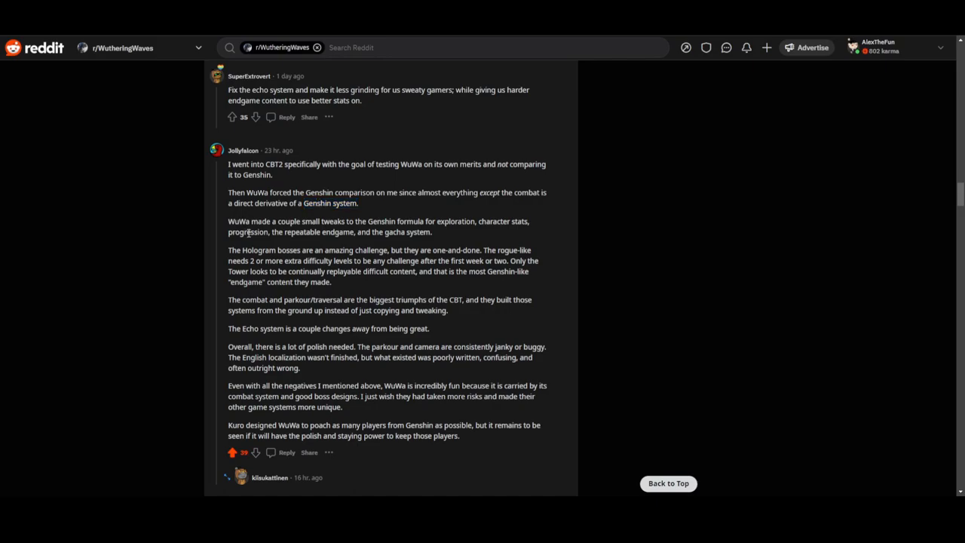
mouse_move(392, 232)
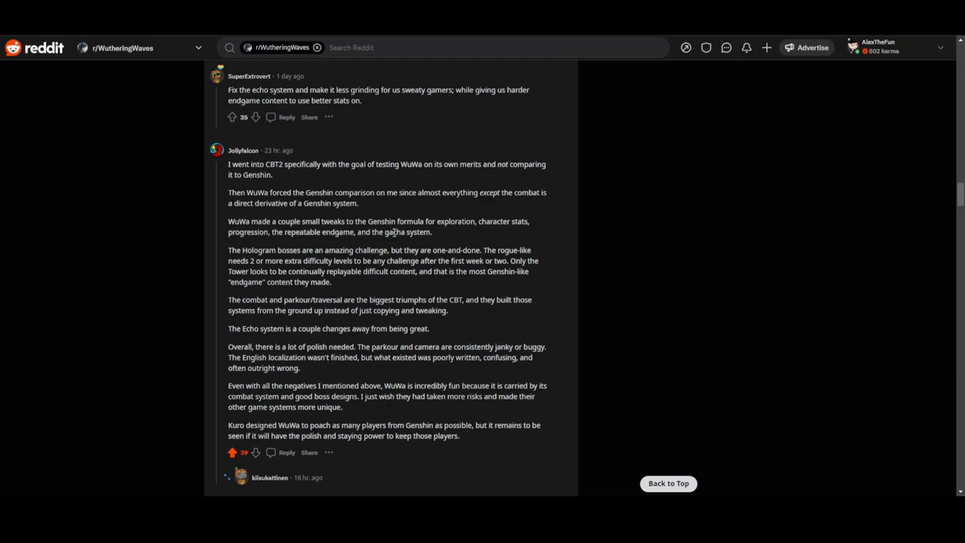
mouse_move(433, 239)
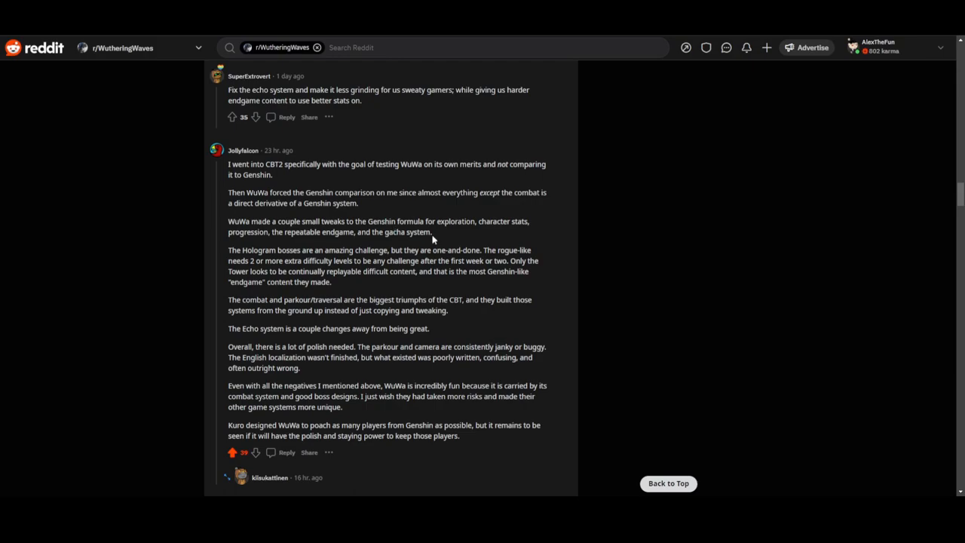
mouse_move(270, 260)
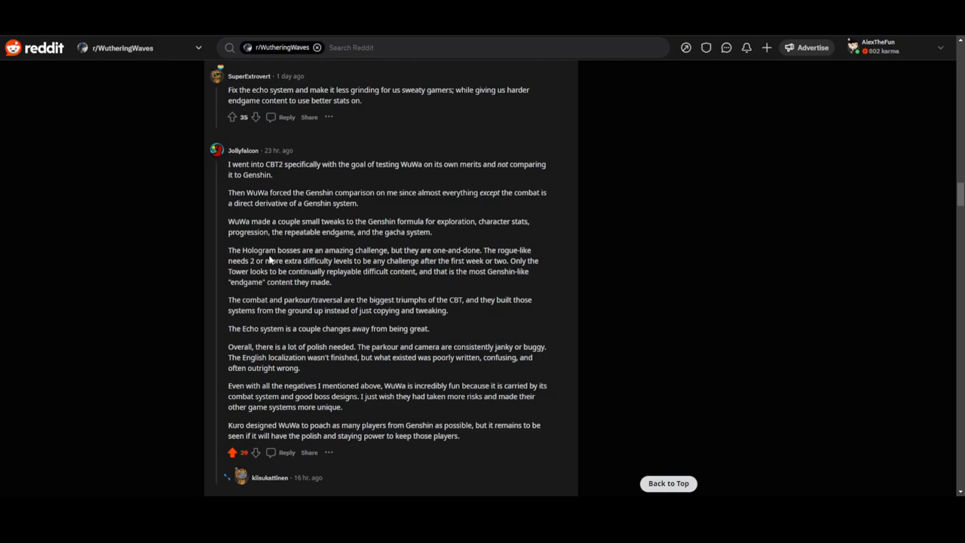
mouse_move(419, 250)
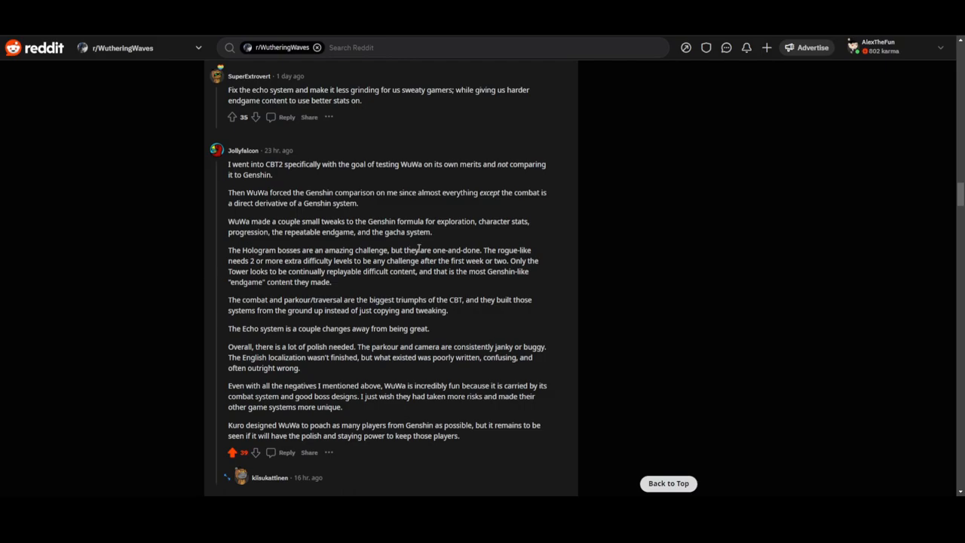
mouse_move(469, 261)
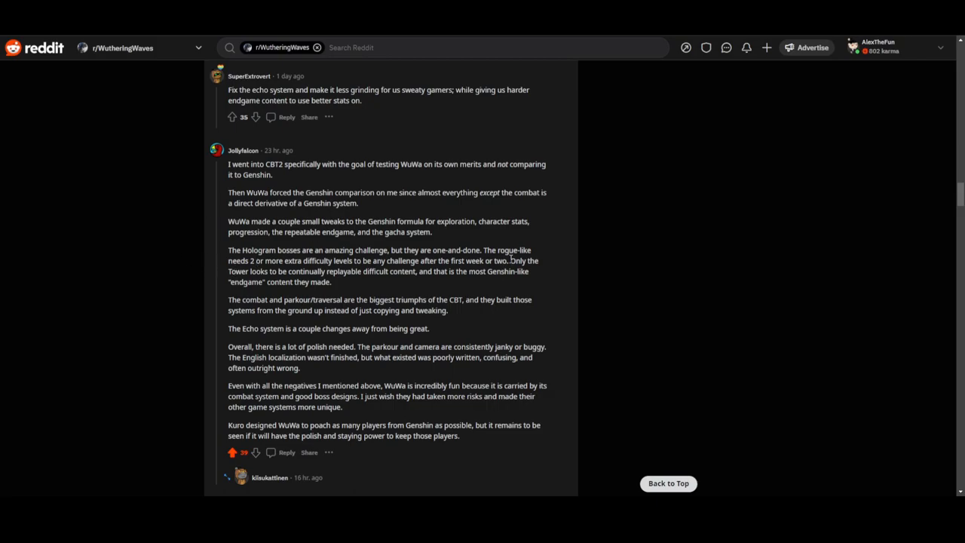
mouse_move(381, 112)
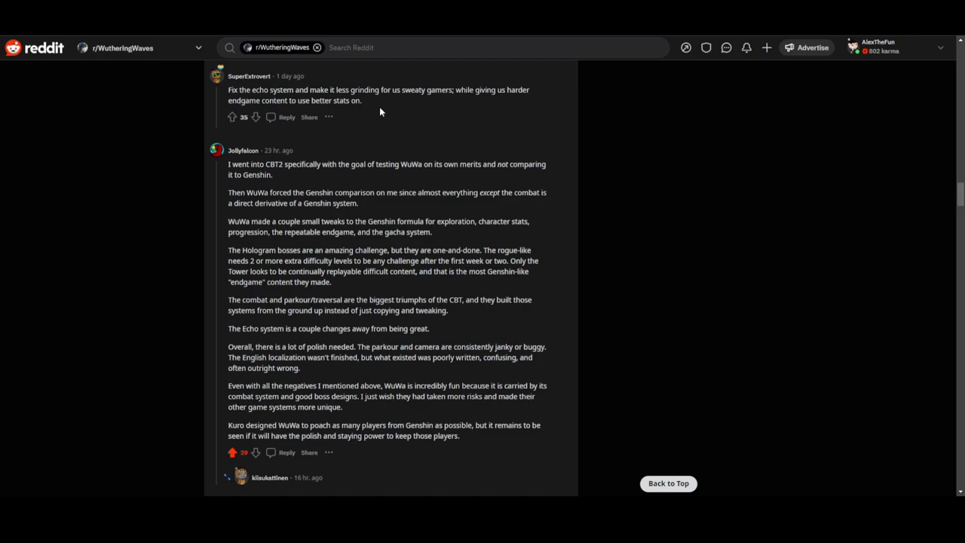
mouse_move(443, 284)
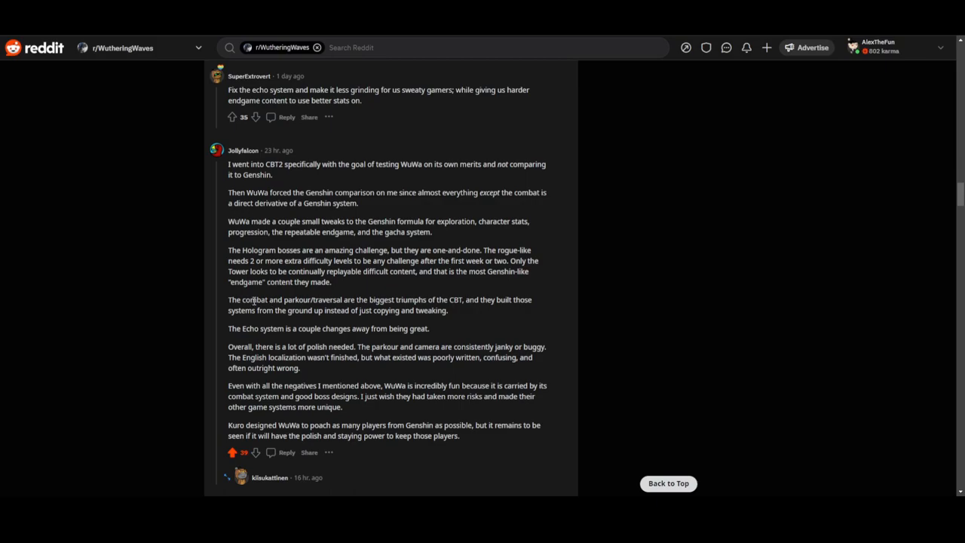
mouse_move(452, 289)
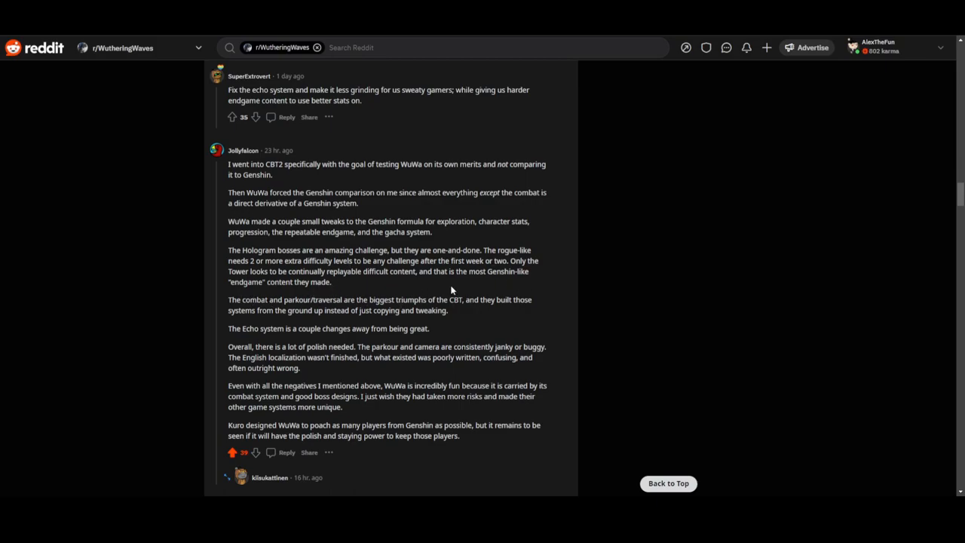
mouse_move(478, 295)
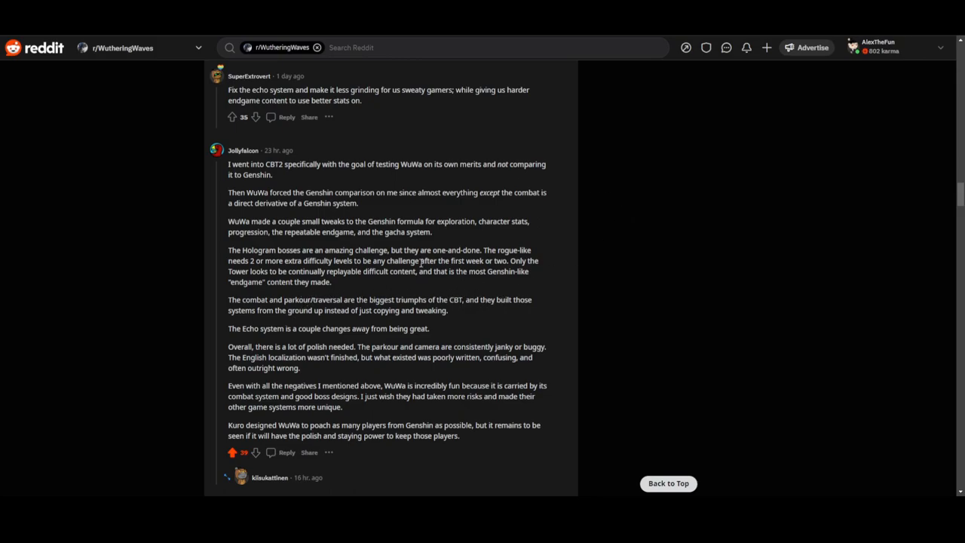
mouse_move(519, 285)
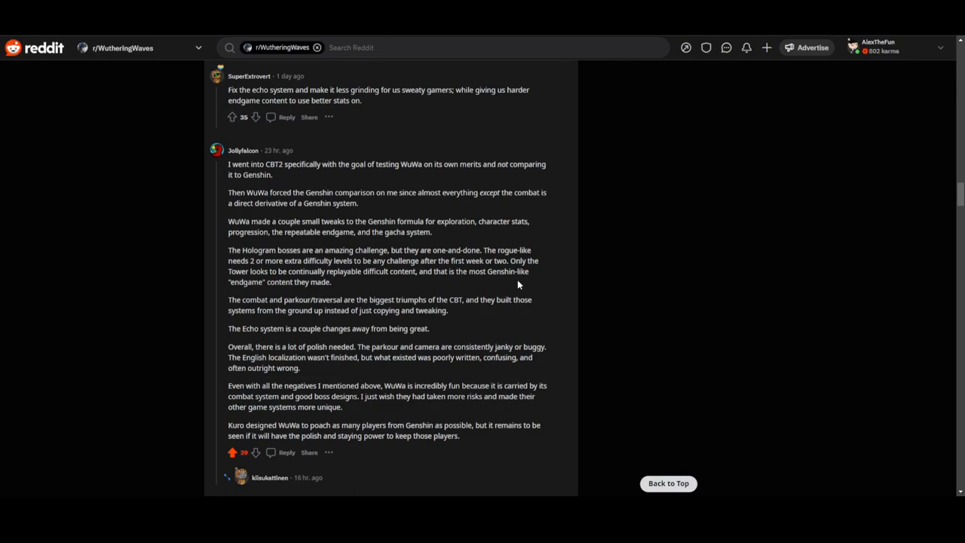
mouse_move(444, 336)
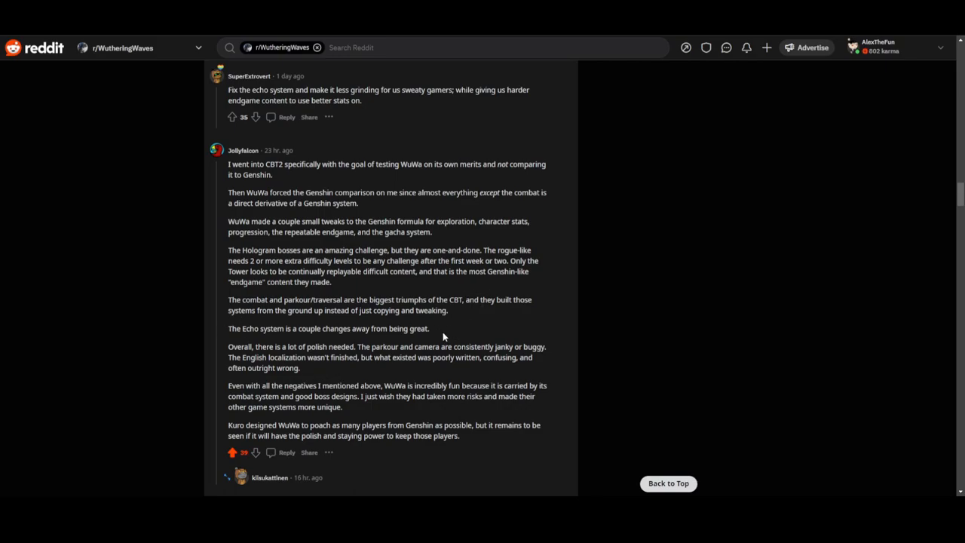
mouse_move(448, 347)
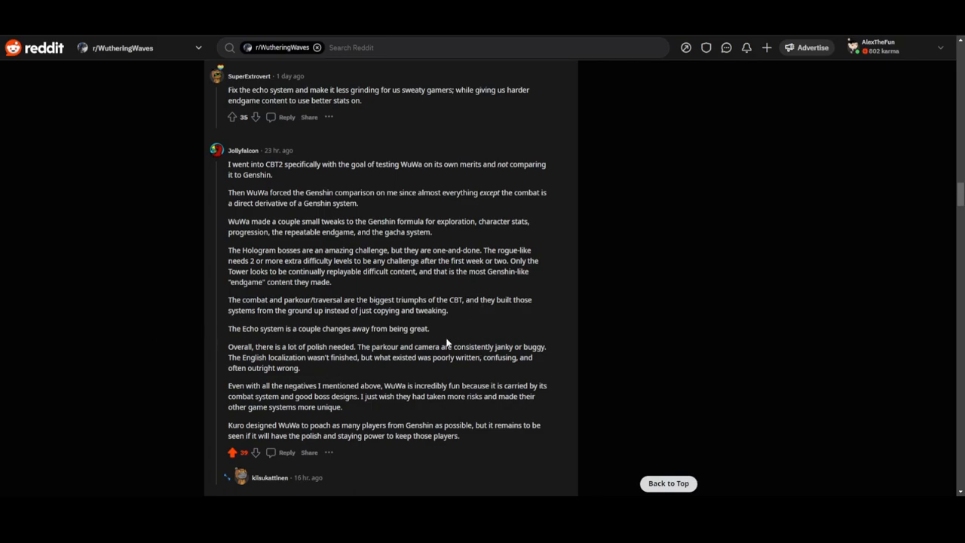
drag(325, 328, 430, 329)
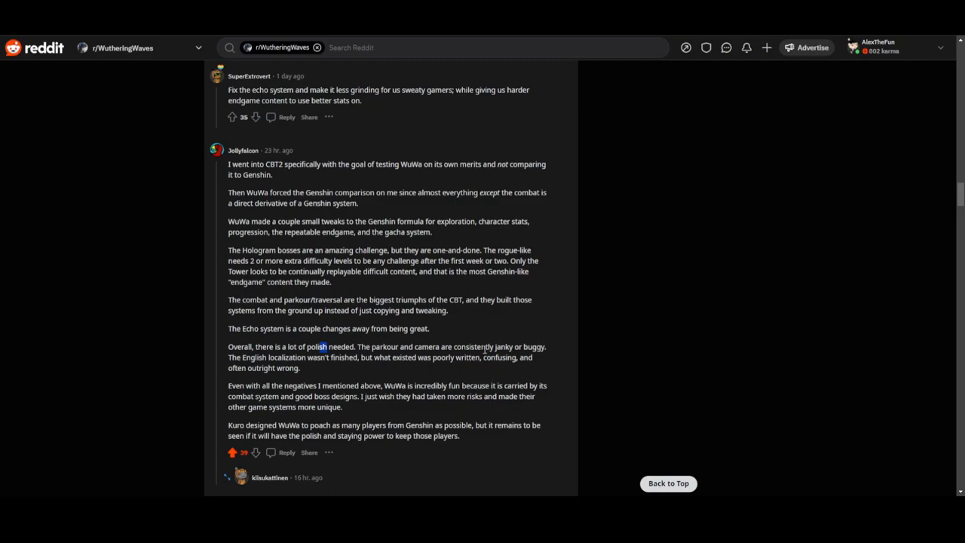
mouse_move(524, 320)
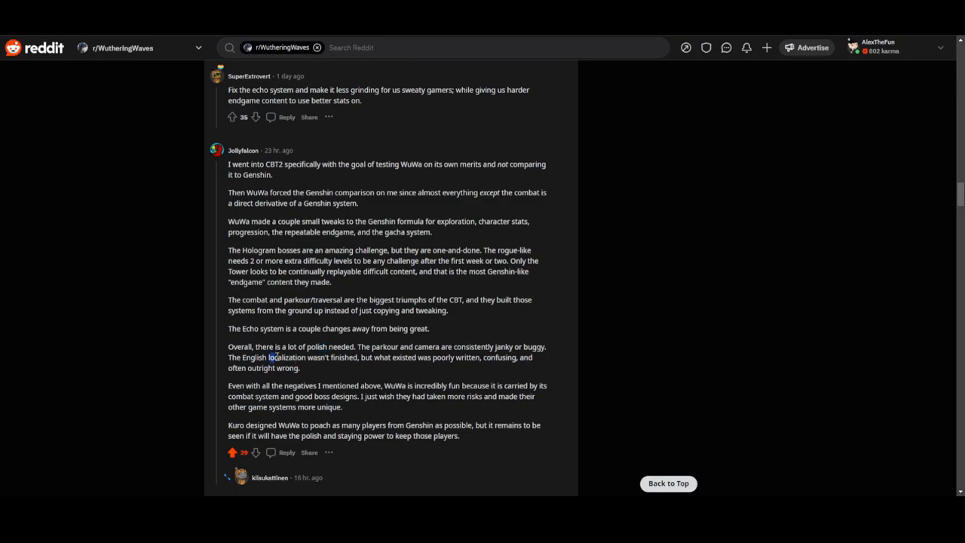
drag(269, 357, 430, 357)
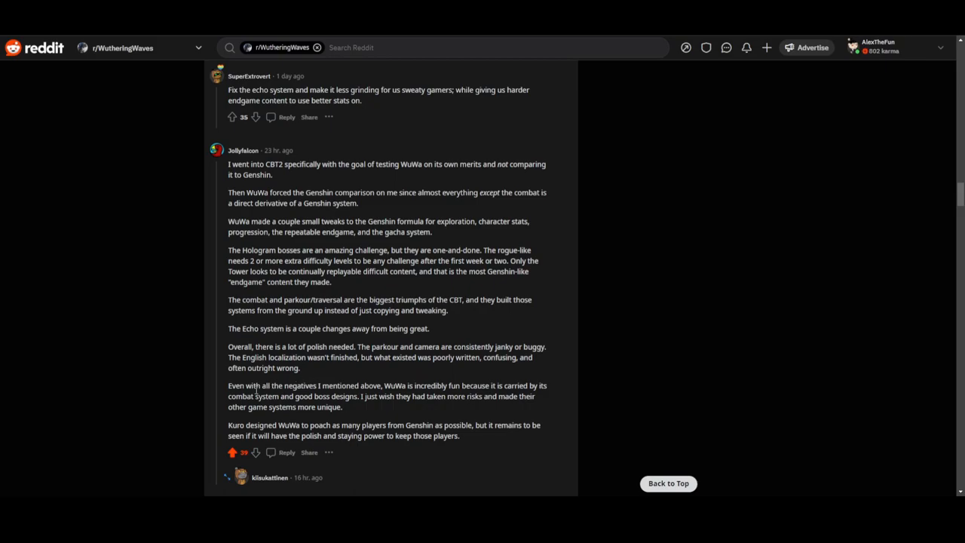
mouse_move(321, 386)
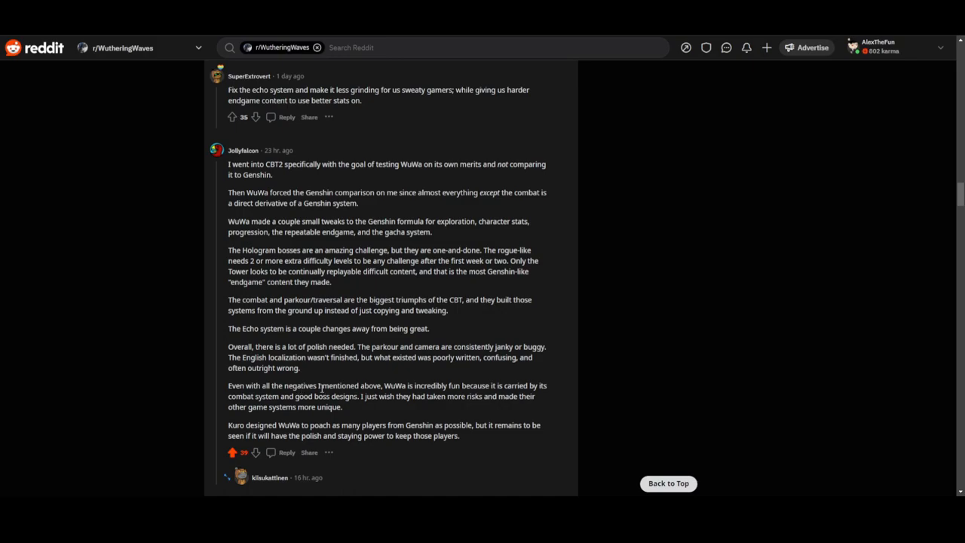
double_click(453, 385)
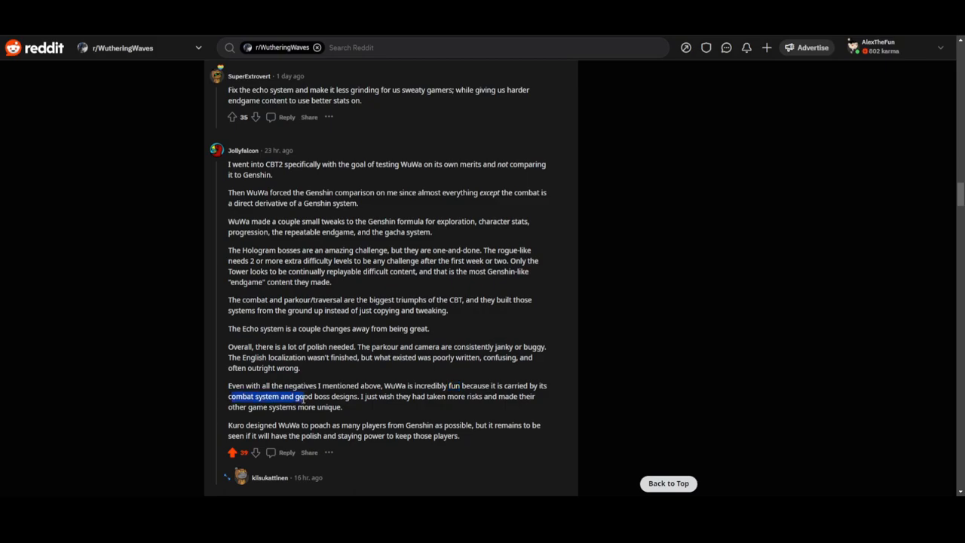
drag(302, 396, 394, 407)
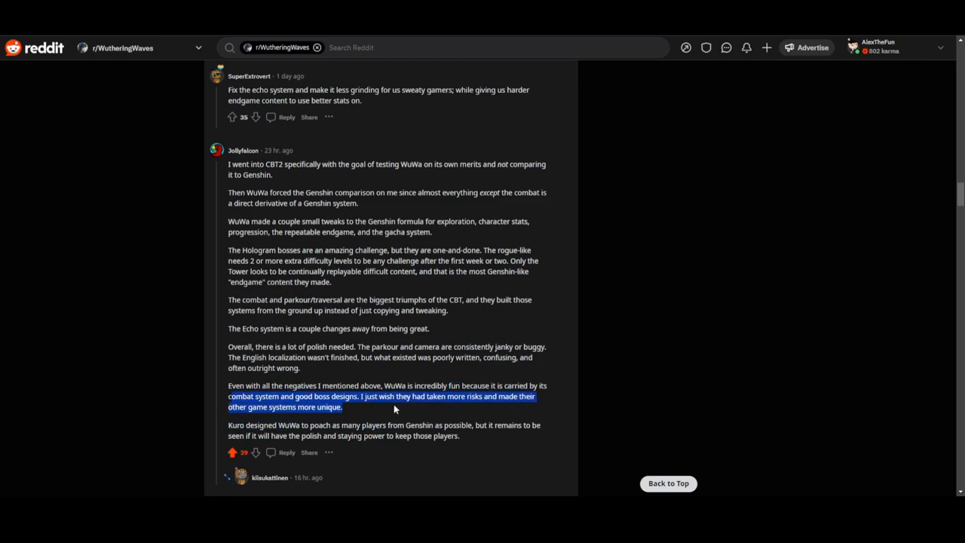
click(393, 407)
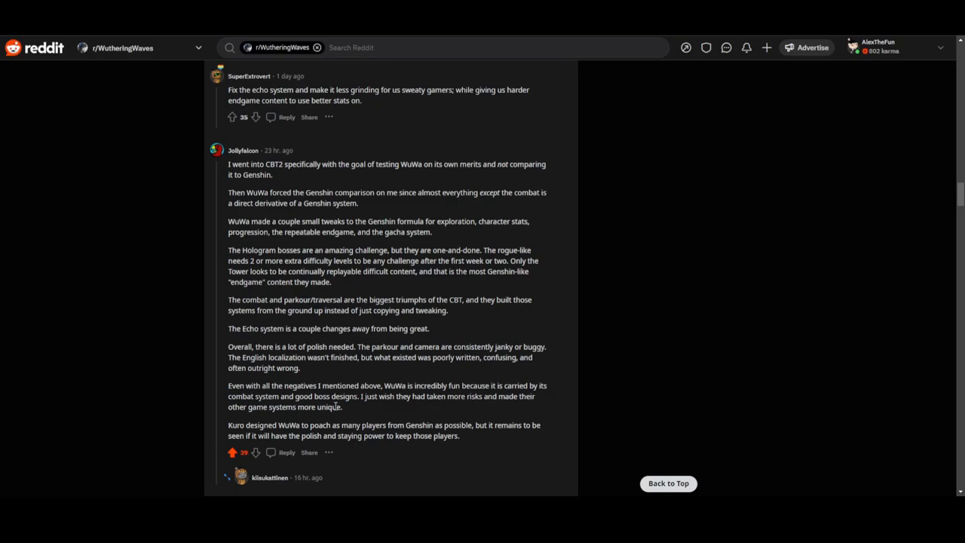
scroll(down, 3)
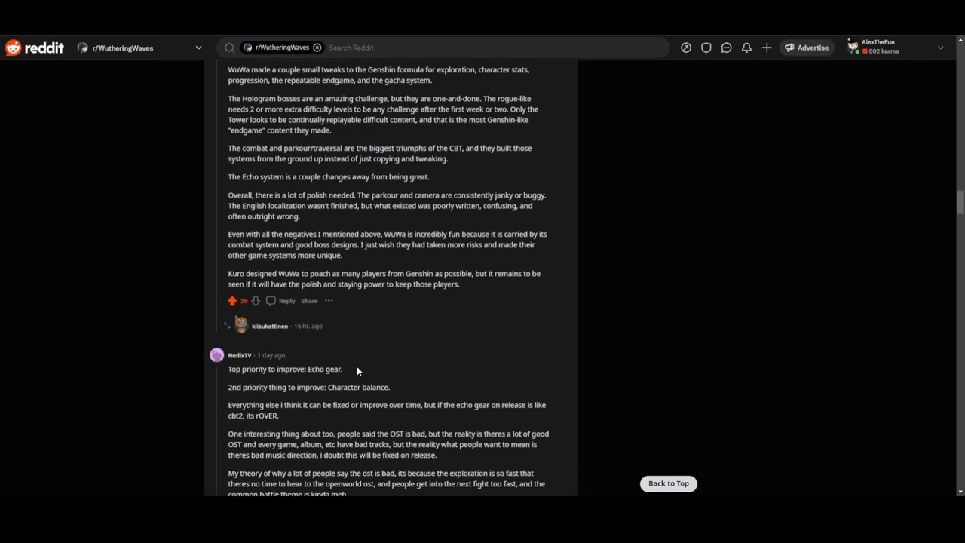
mouse_move(281, 269)
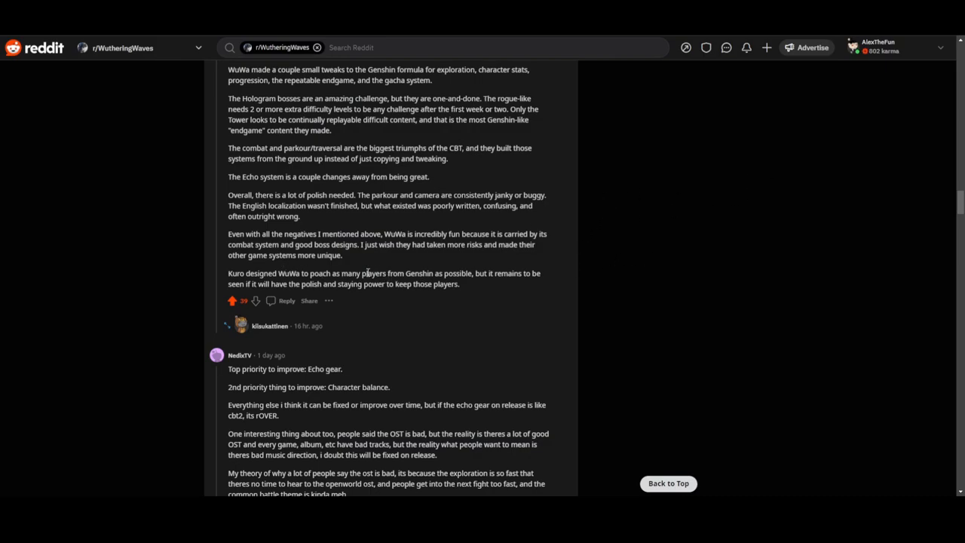
mouse_move(330, 301)
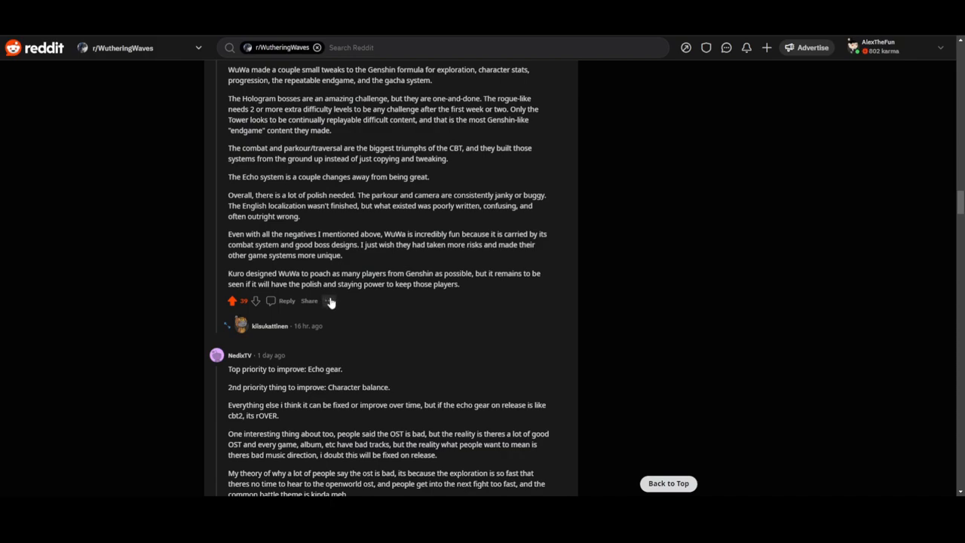
mouse_move(412, 289)
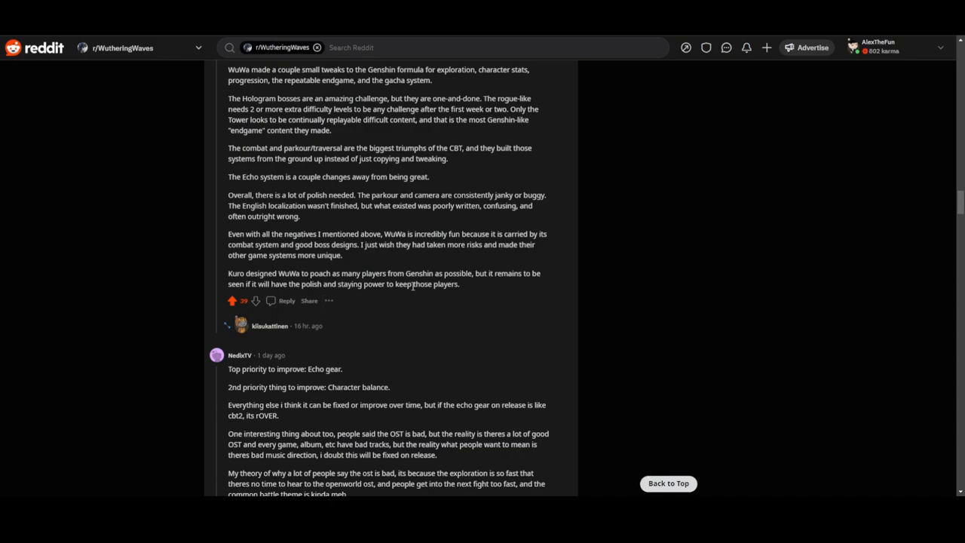
scroll(up, 3)
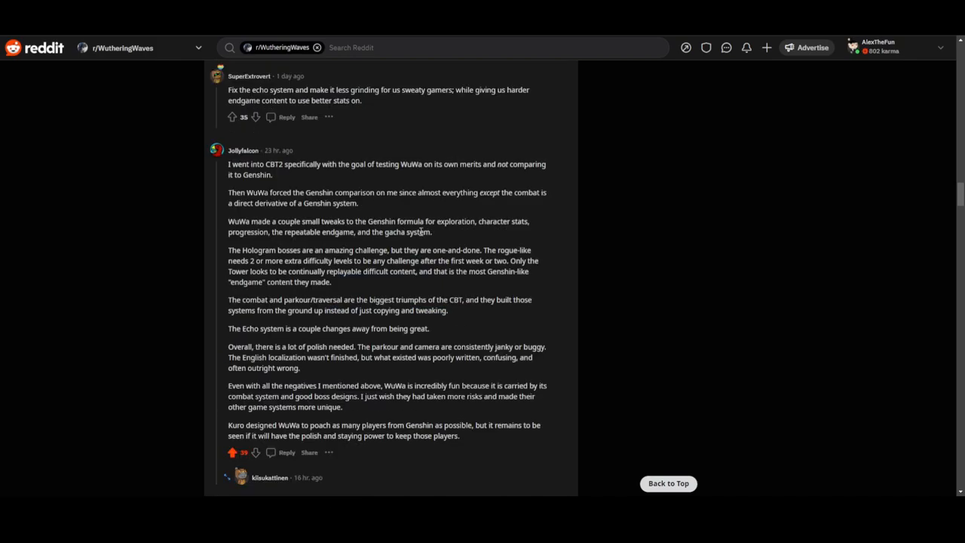
drag(358, 231, 422, 231)
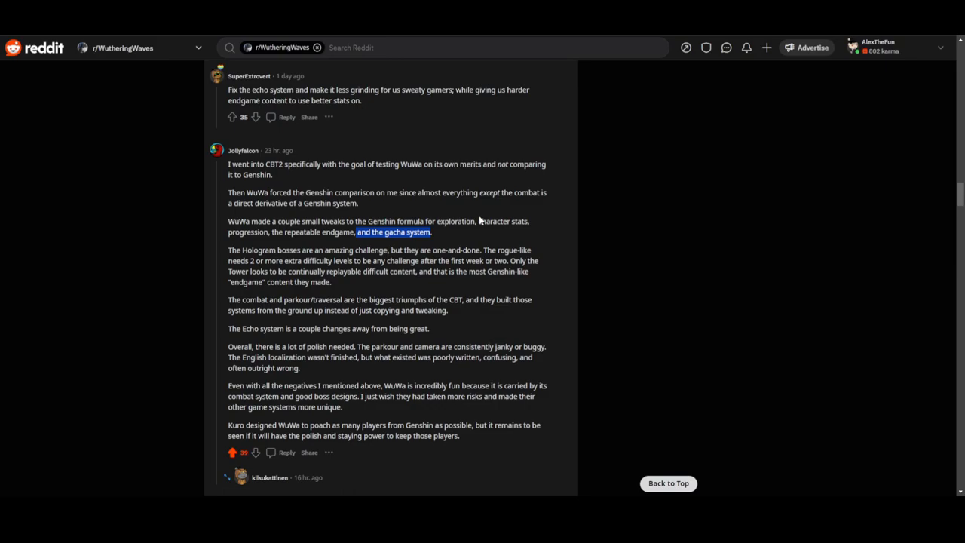
scroll(down, 3)
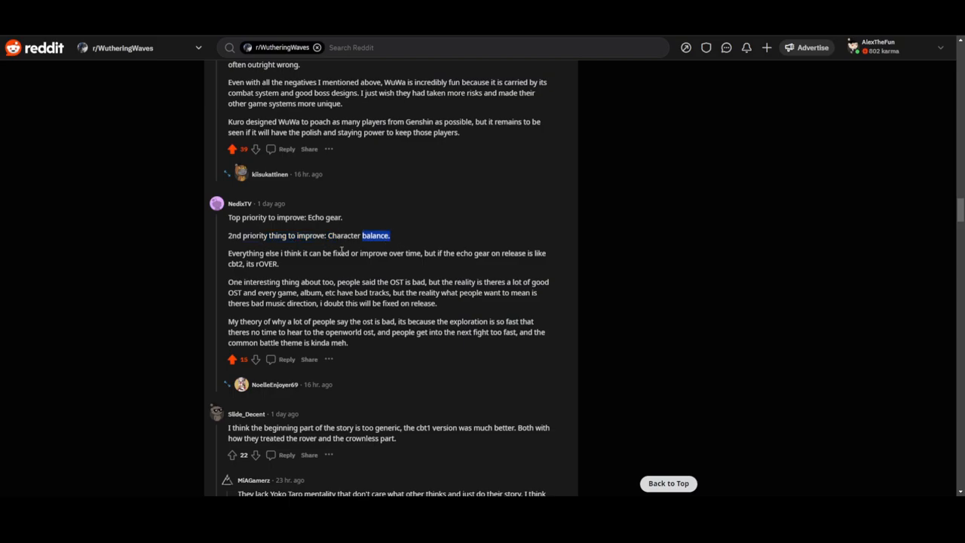
mouse_move(505, 265)
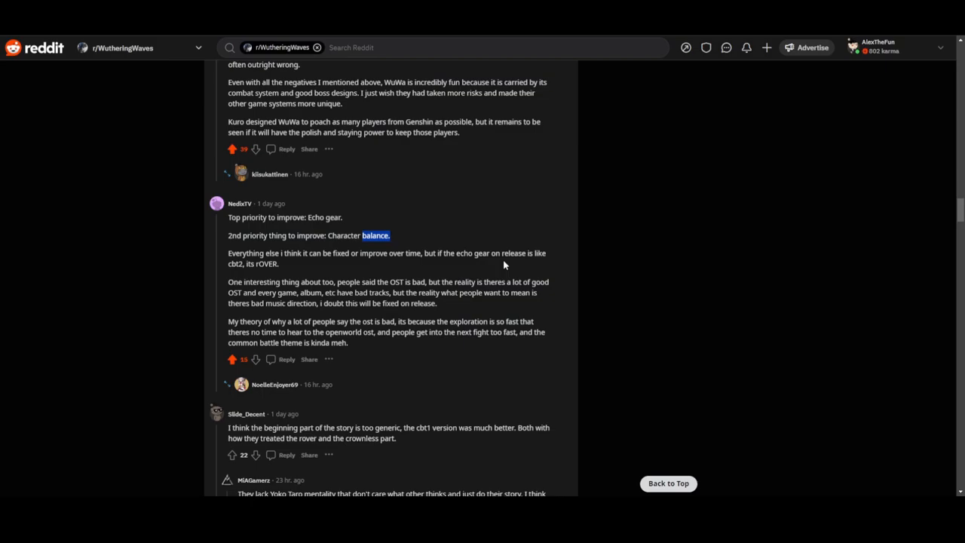
mouse_move(289, 252)
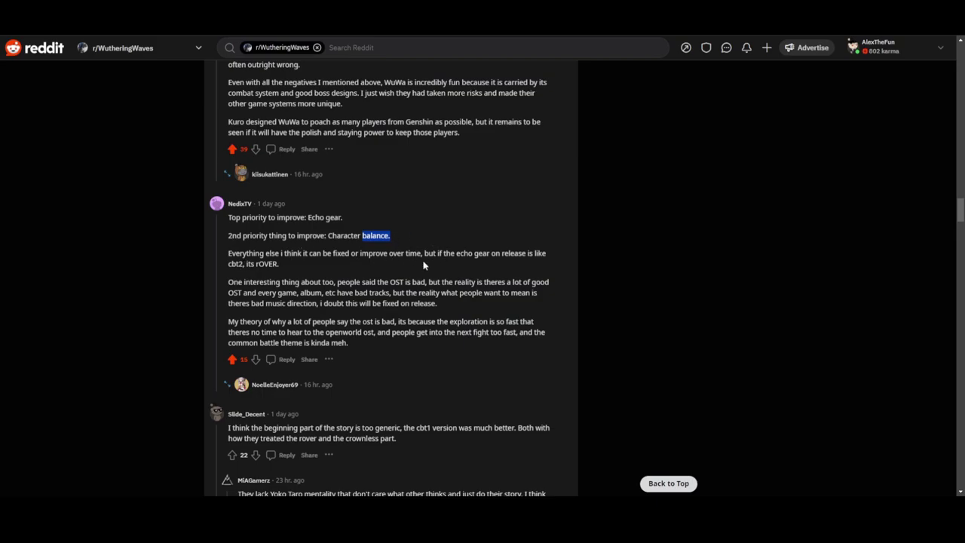
mouse_move(520, 256)
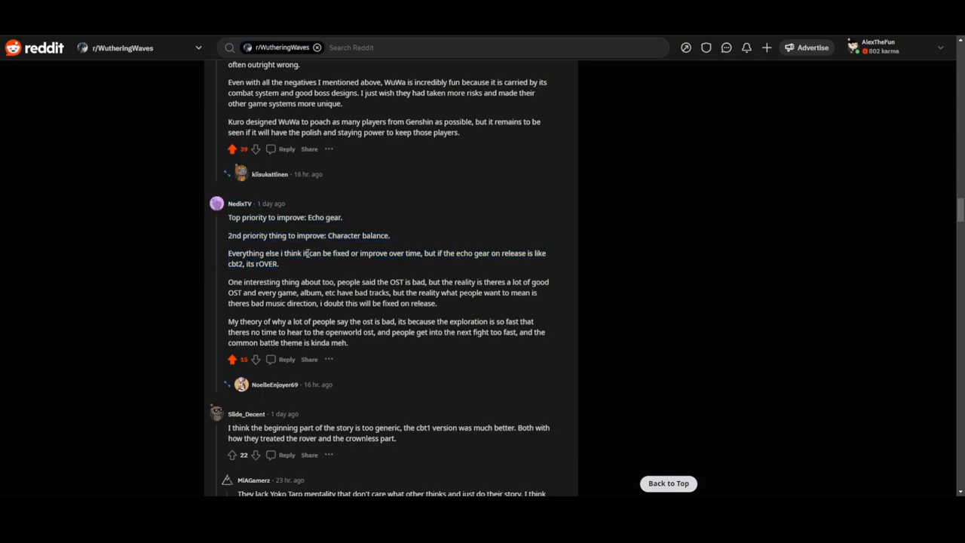
mouse_move(398, 292)
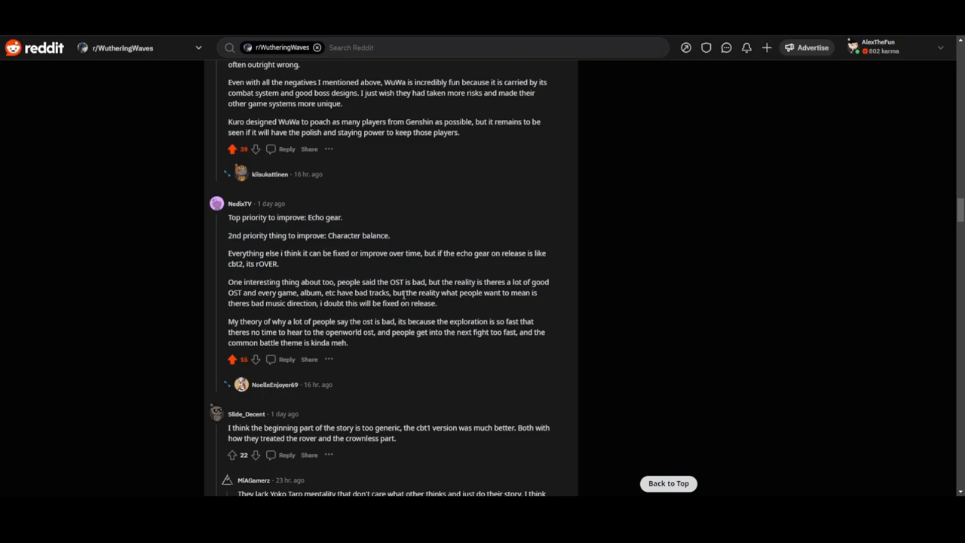
mouse_move(282, 266)
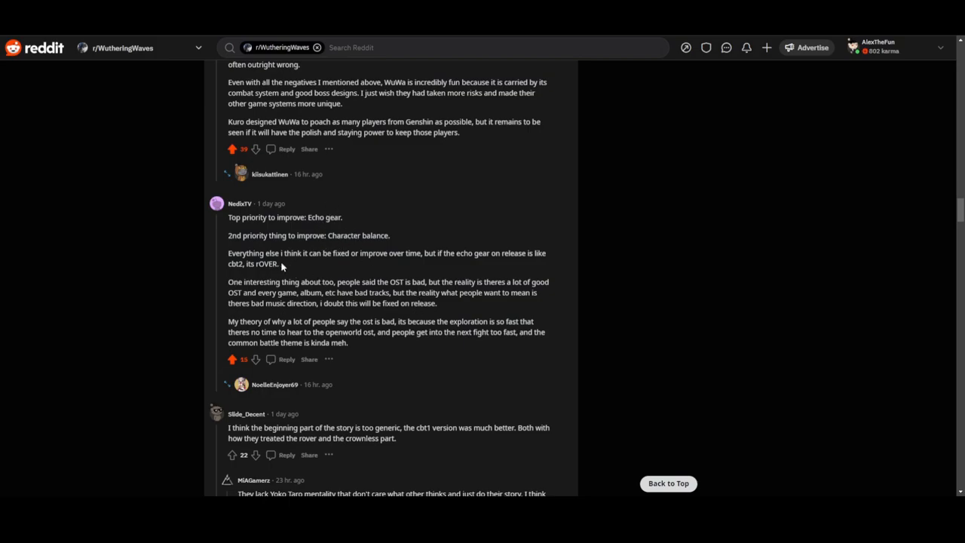
Step: Highlight NedixTV's sentences on fixing everything else later and the OST, then deselect
drag(229, 253, 277, 264)
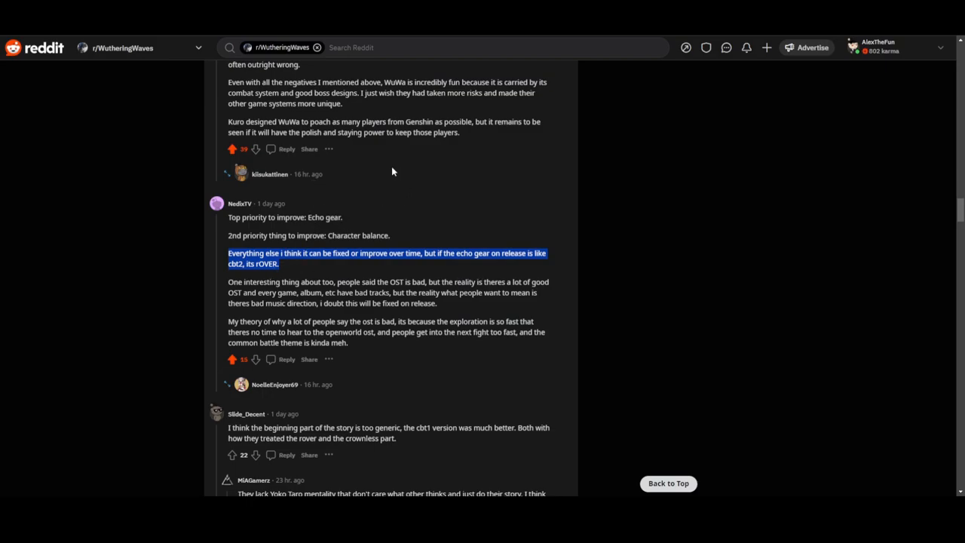
mouse_move(235, 278)
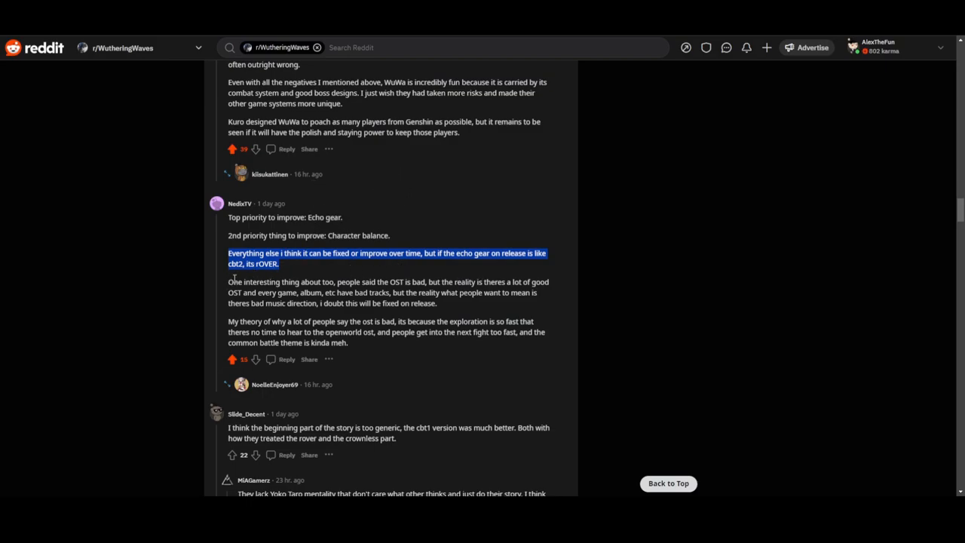
mouse_move(228, 286)
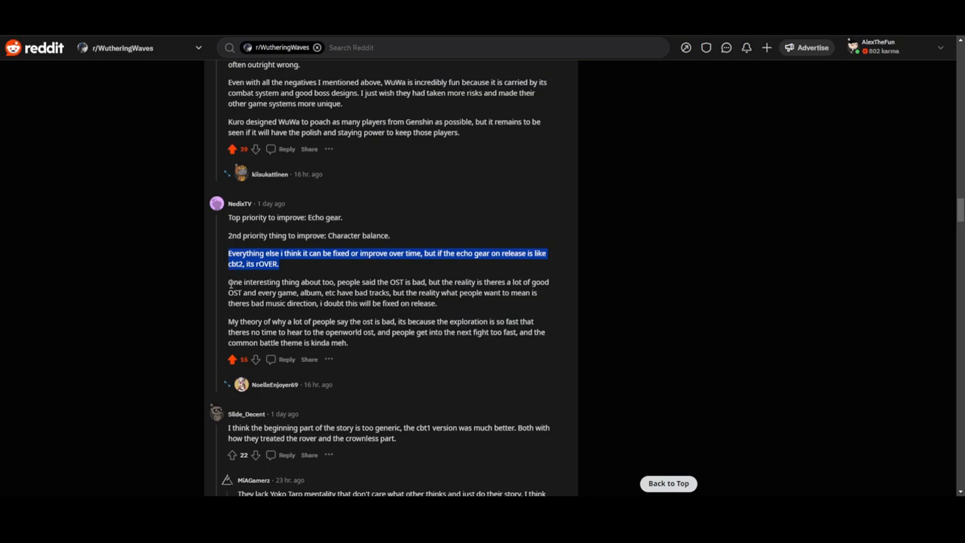
drag(229, 282, 408, 283)
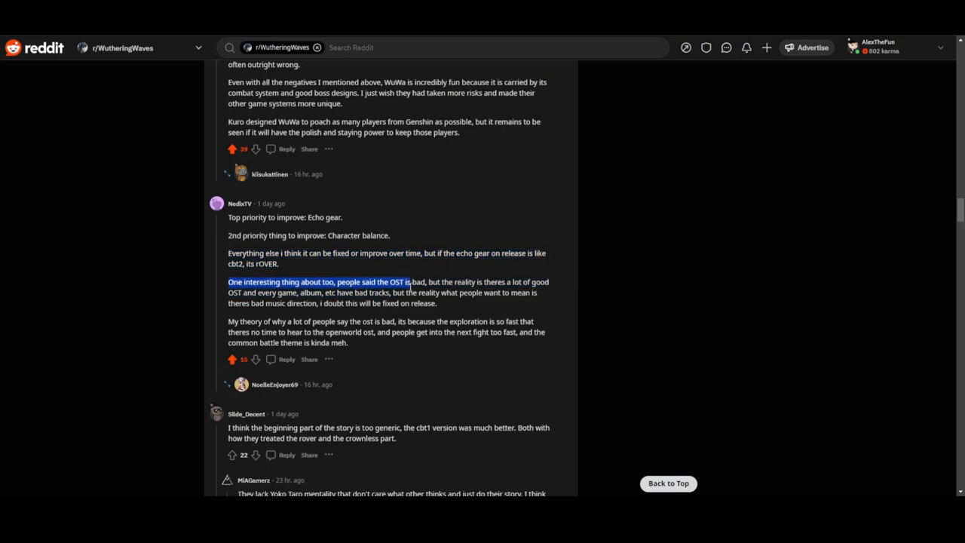
mouse_move(528, 283)
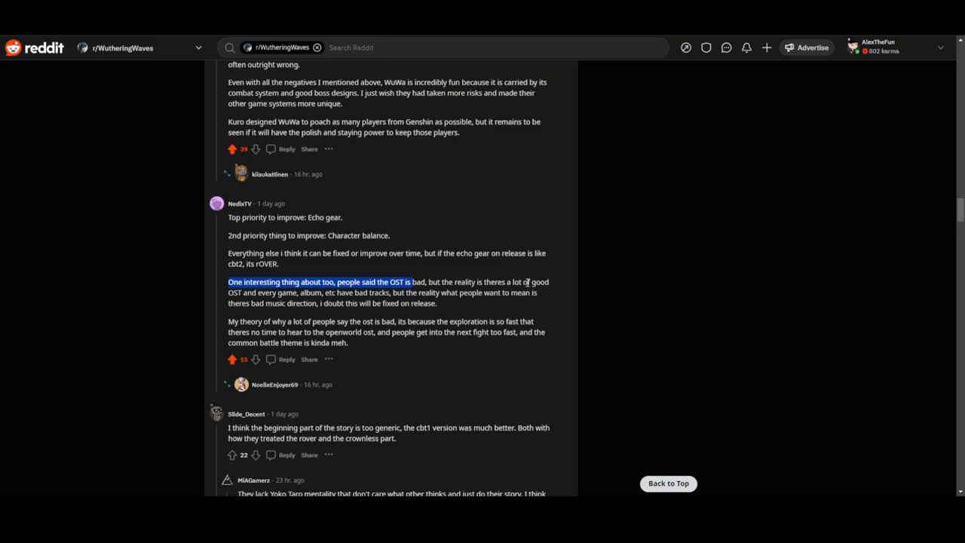
mouse_move(509, 311)
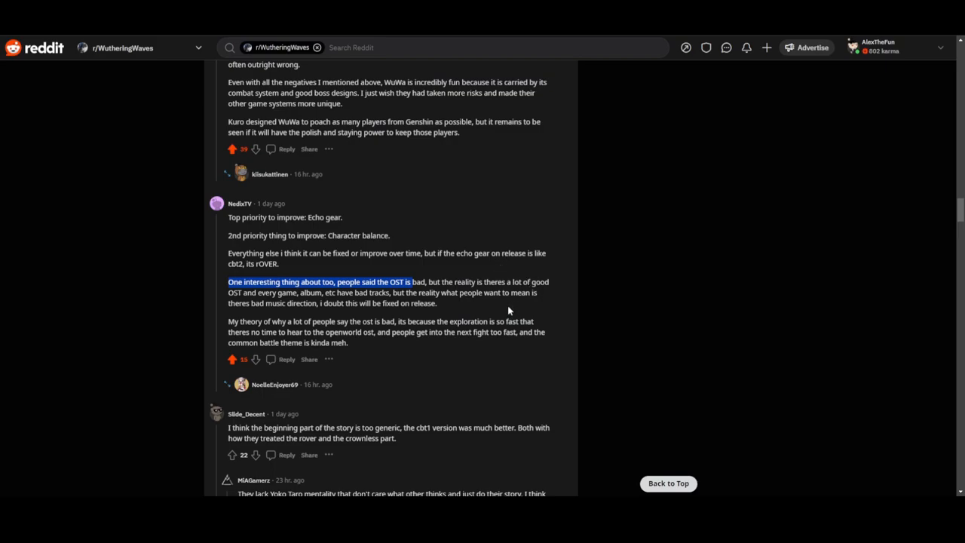
mouse_move(498, 273)
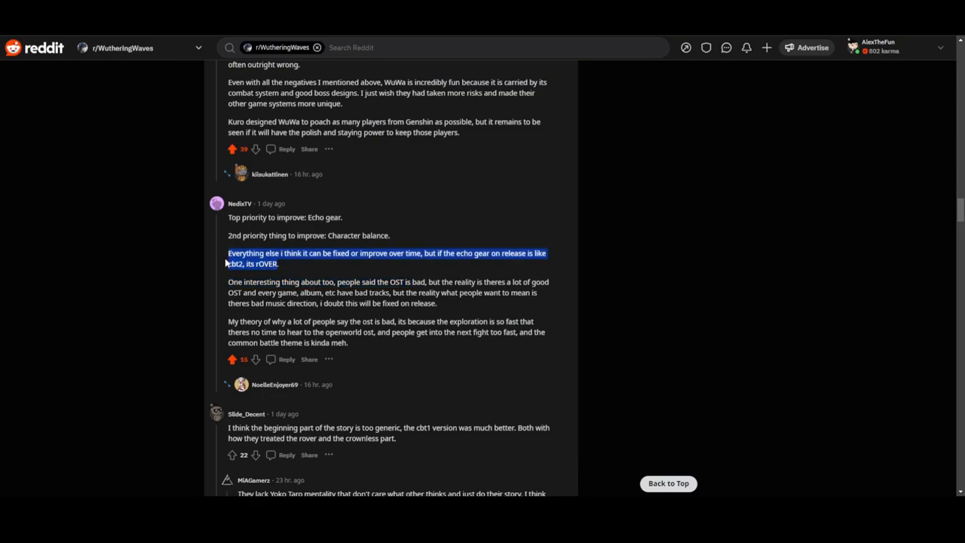
click(365, 269)
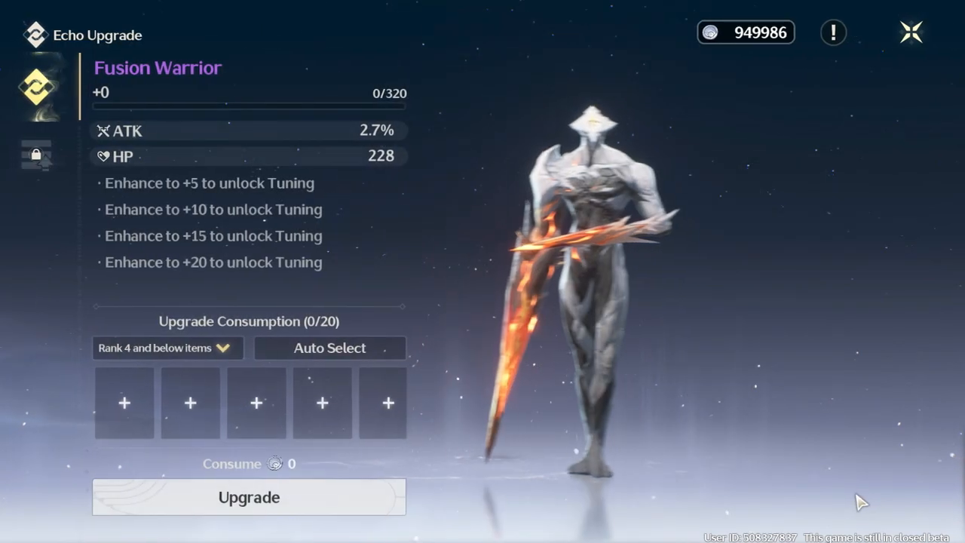
Step: Upgrade the Fusion Warrior echo to +20, converting overflow experience into materials
click(249, 498)
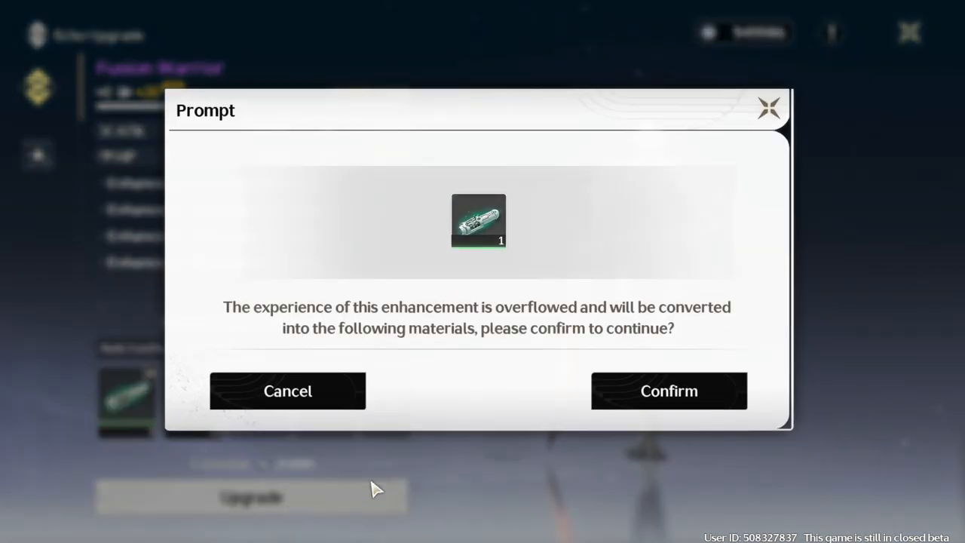
click(669, 391)
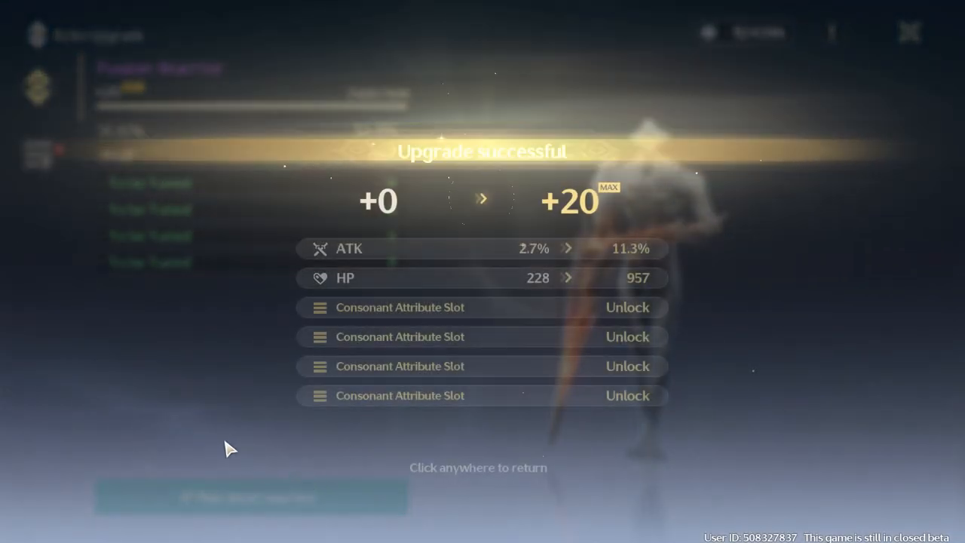
click(230, 448)
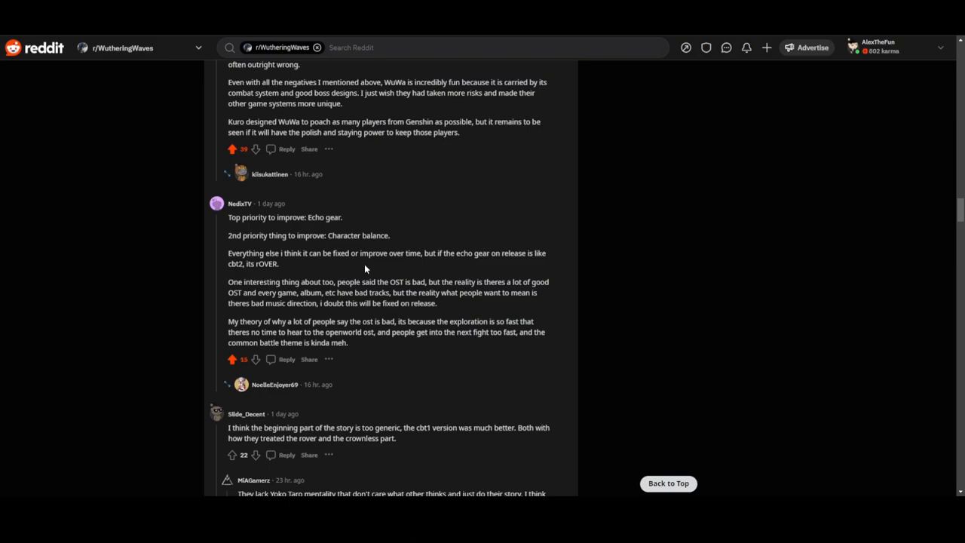
scroll(down, 3)
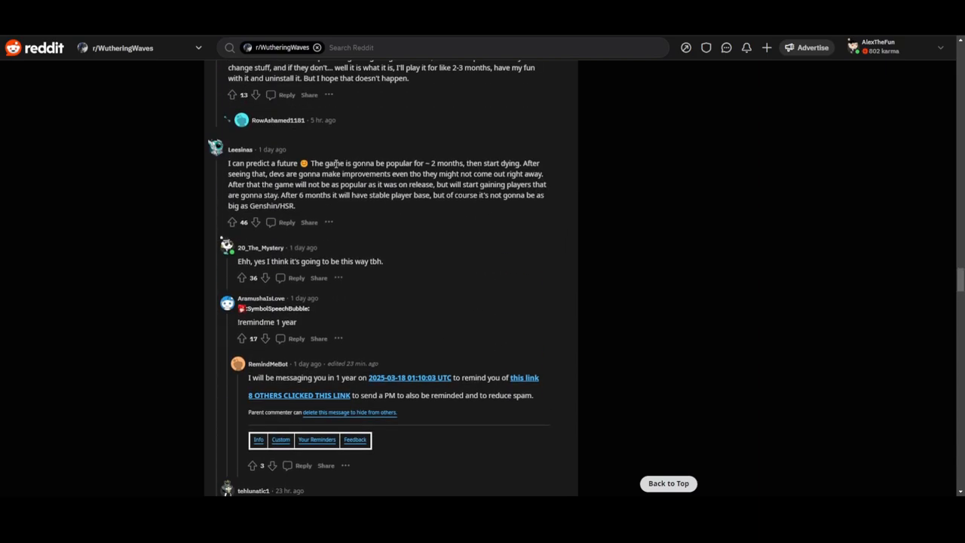
double_click(261, 163)
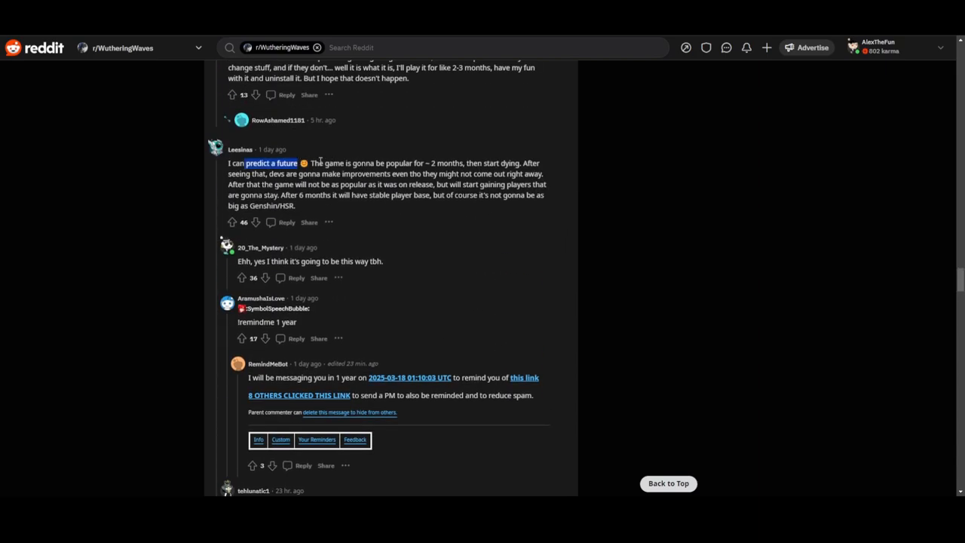
mouse_move(436, 158)
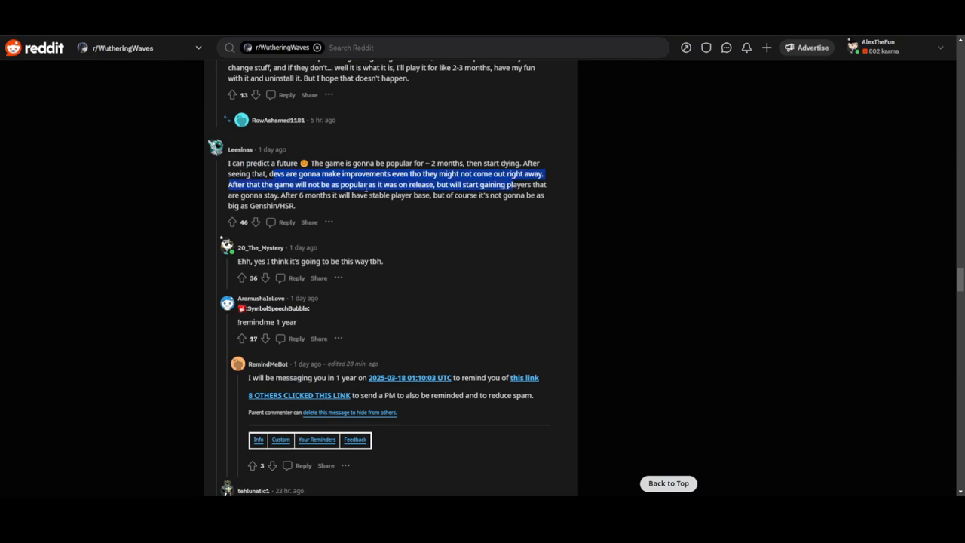
mouse_move(398, 198)
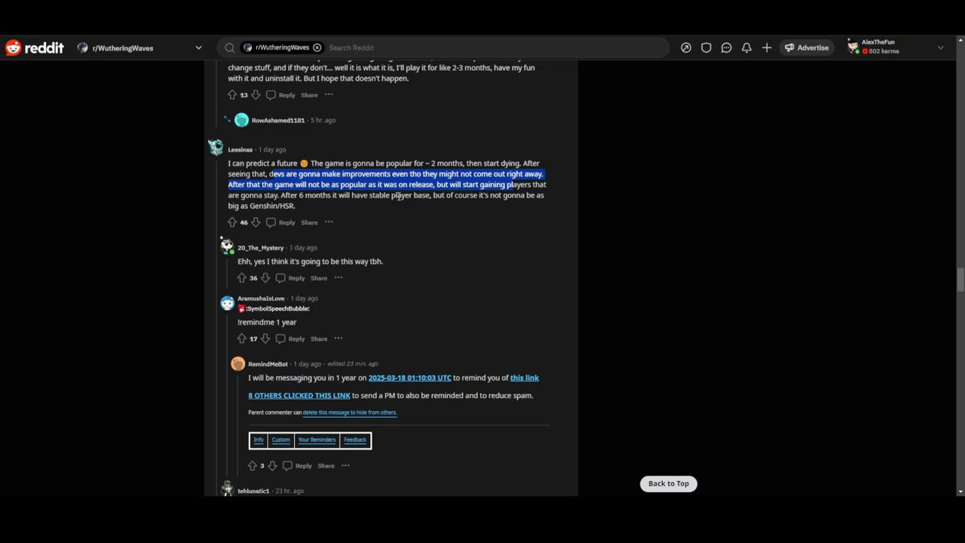
click(411, 185)
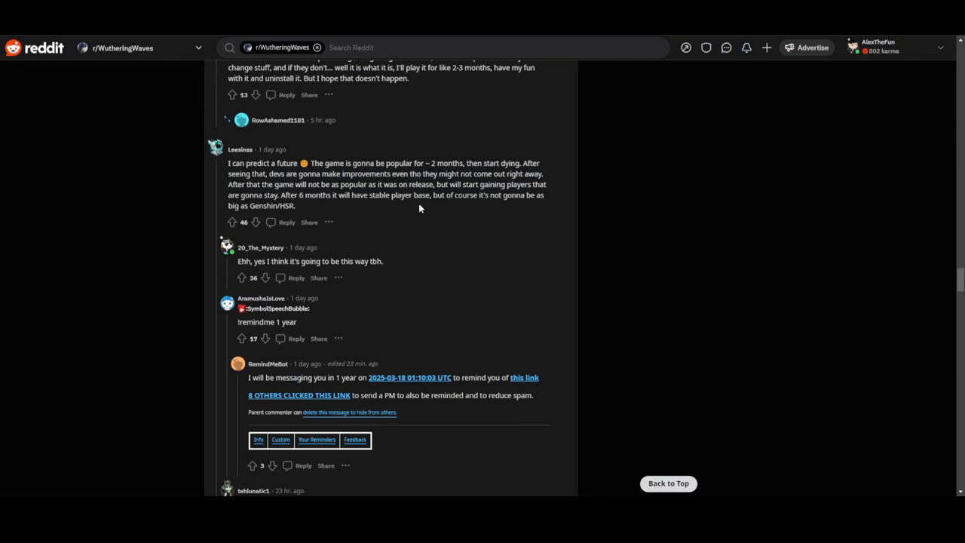
mouse_move(494, 209)
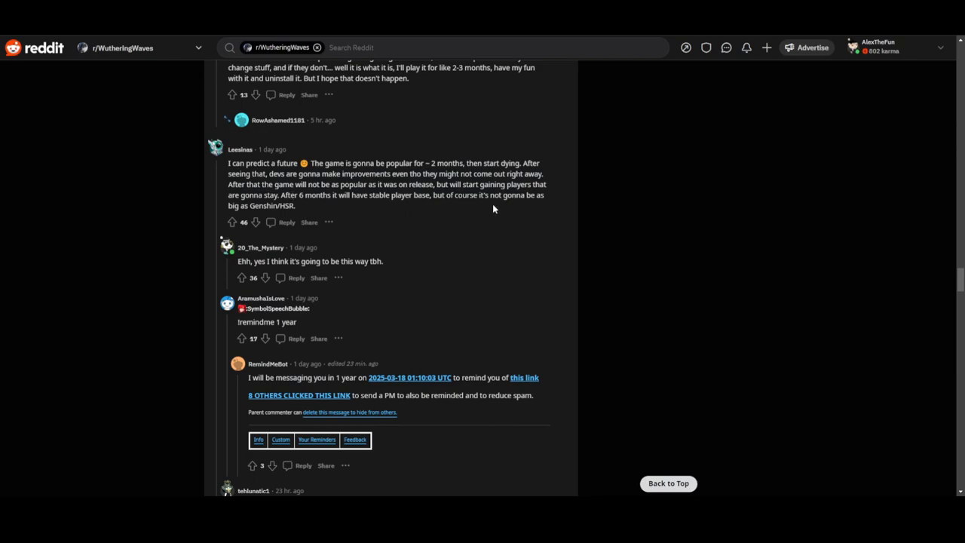
mouse_move(262, 205)
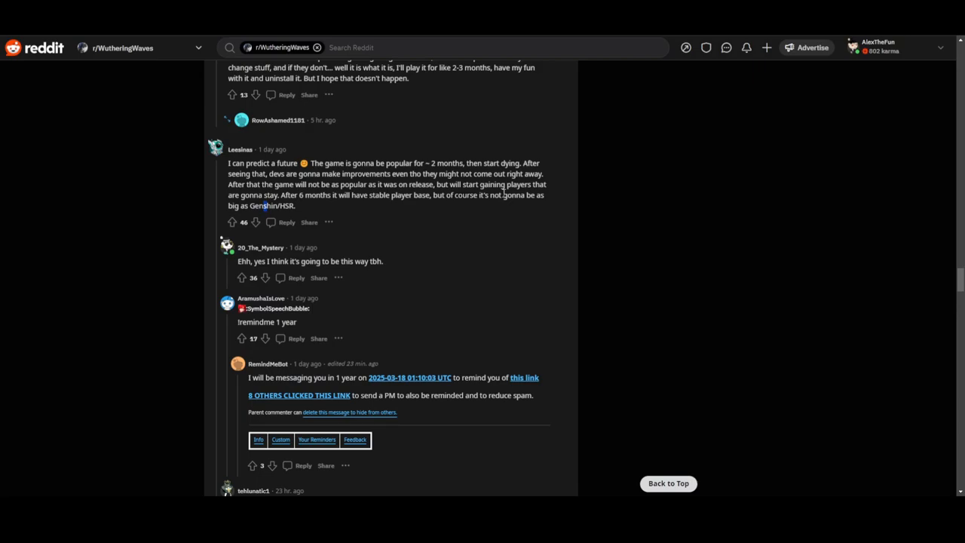
scroll(down, 3)
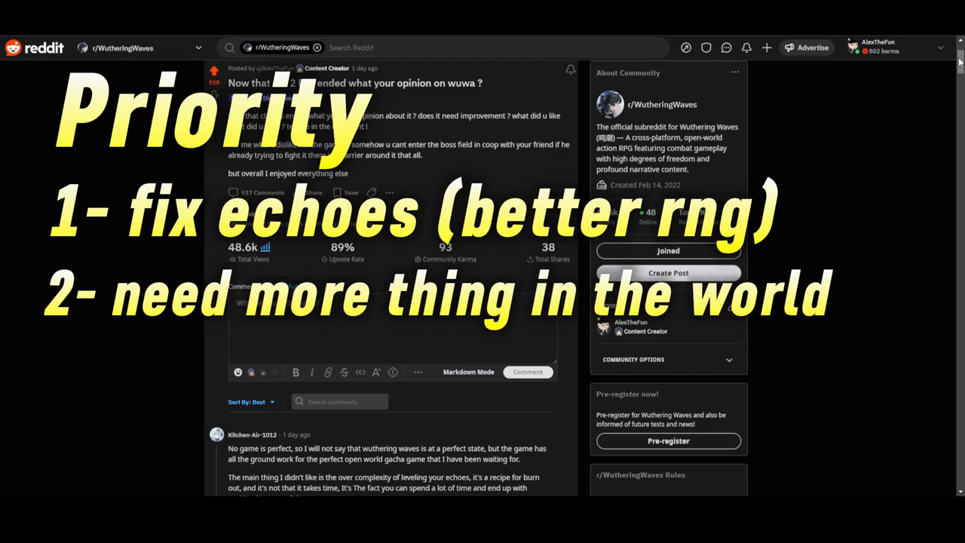
Step: Return to the post top and add '4- fix ui and menu' to the priority overlay
scroll(down, 3)
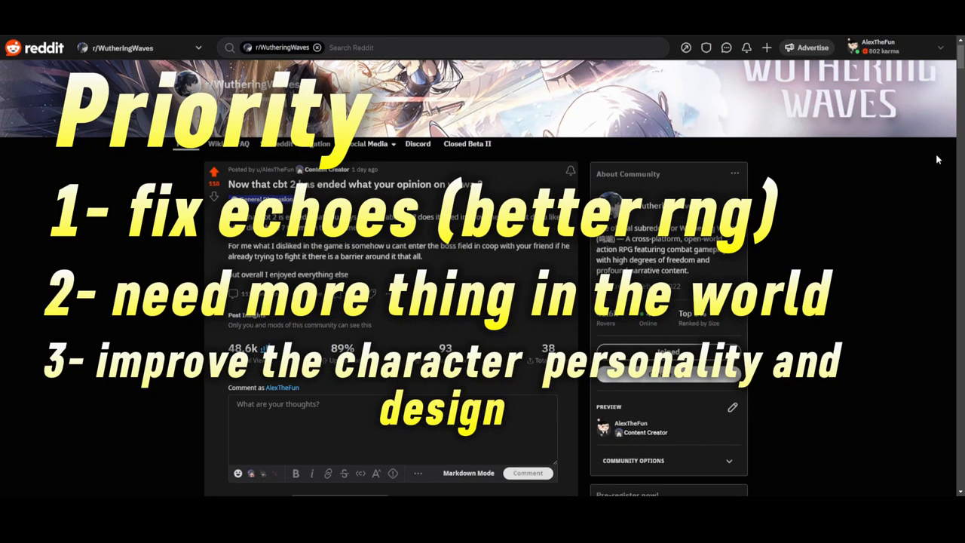
scroll(down, 3)
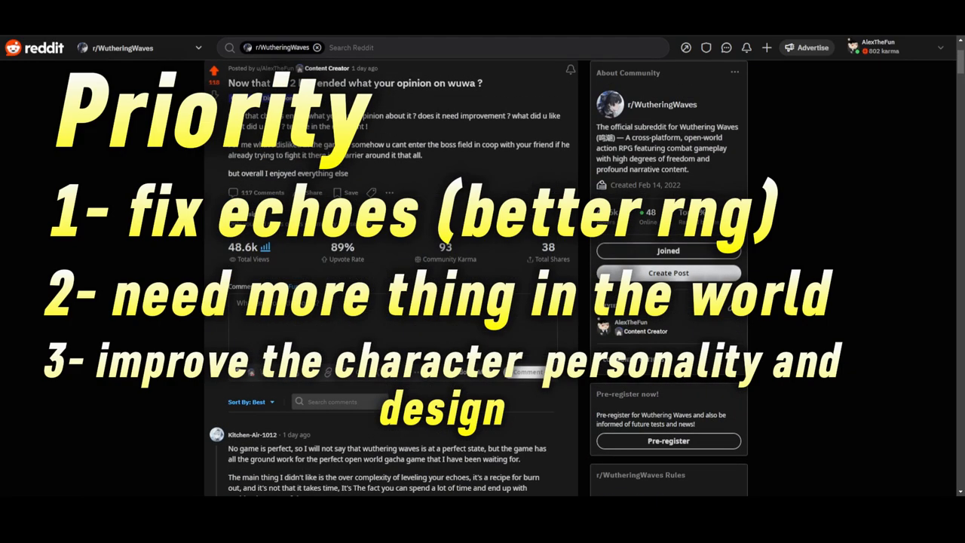
text(4- fix ui and menu)
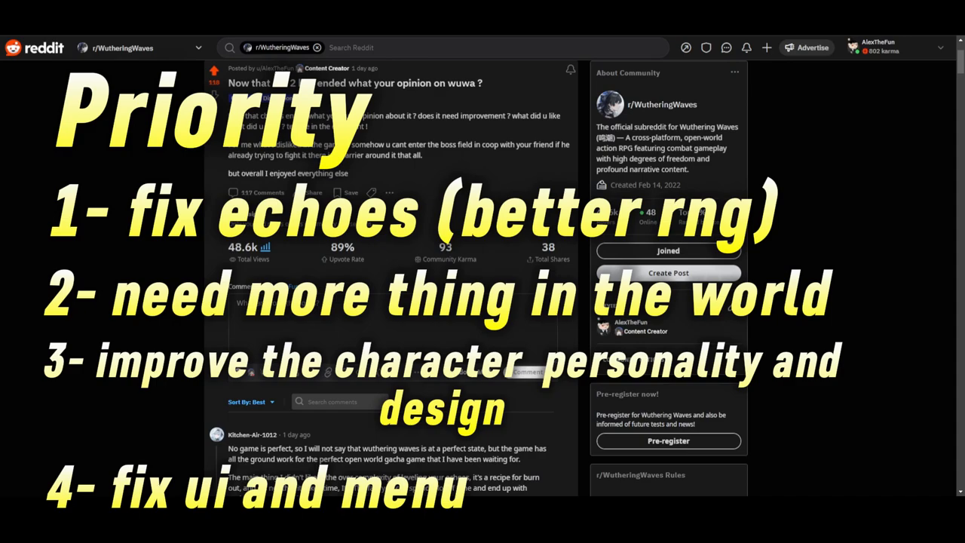